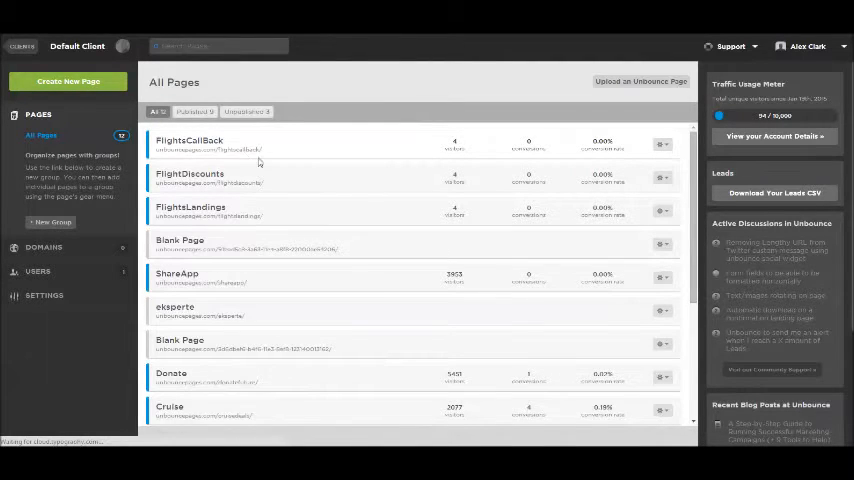
- Create a new landing page from a template, name it Website and start editing it
left_click(68, 80)
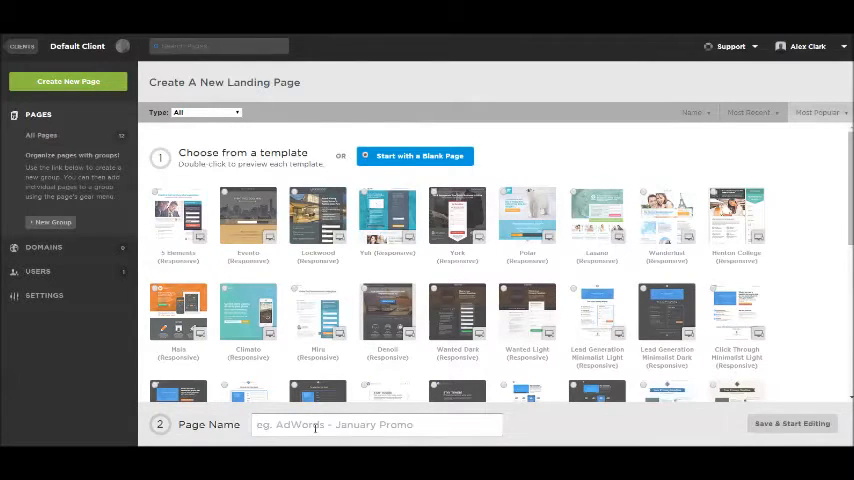
mouse_move(248, 214)
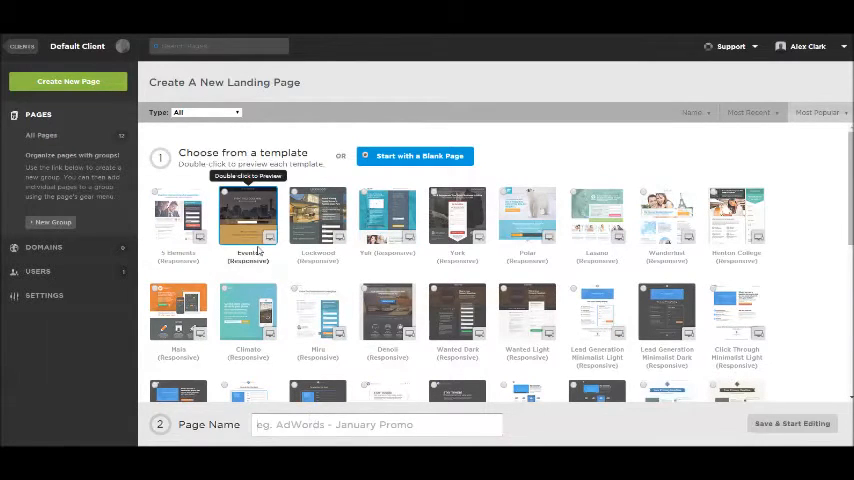
type("website")
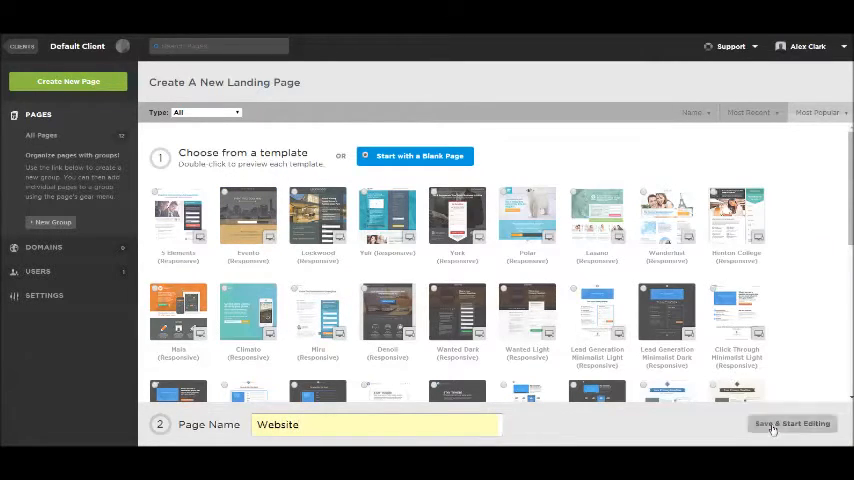
left_click(792, 424)
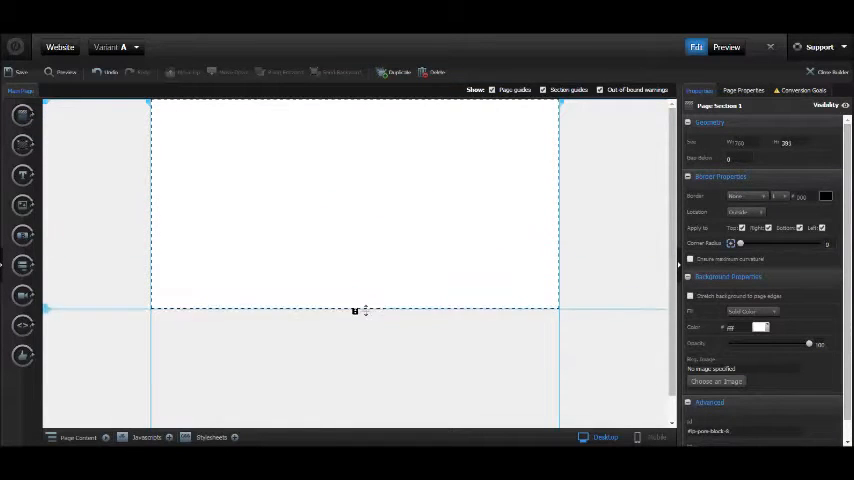
- Extend the top section downward and pick a dark blue patterned background image for it
left_click_drag(356, 310, 356, 340)
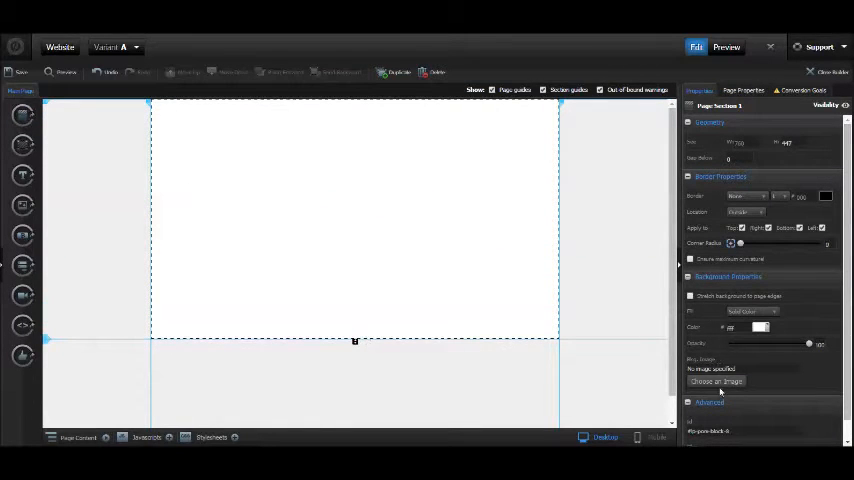
left_click(716, 380)
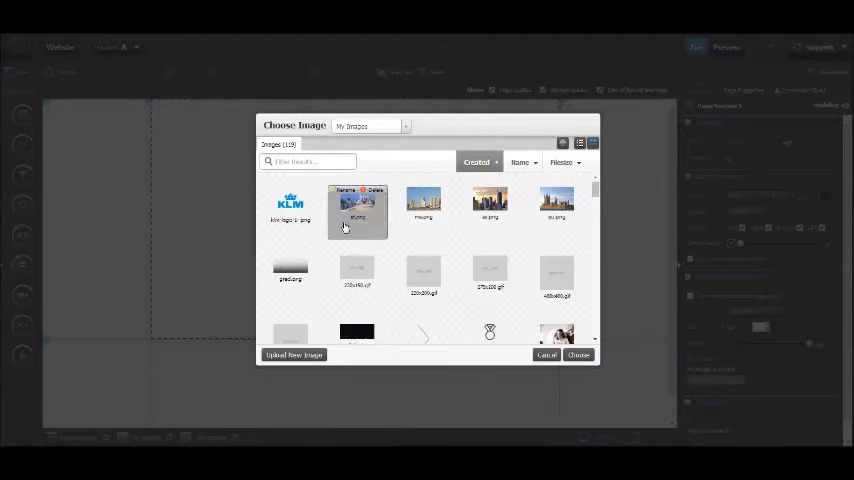
scroll("down", 3)
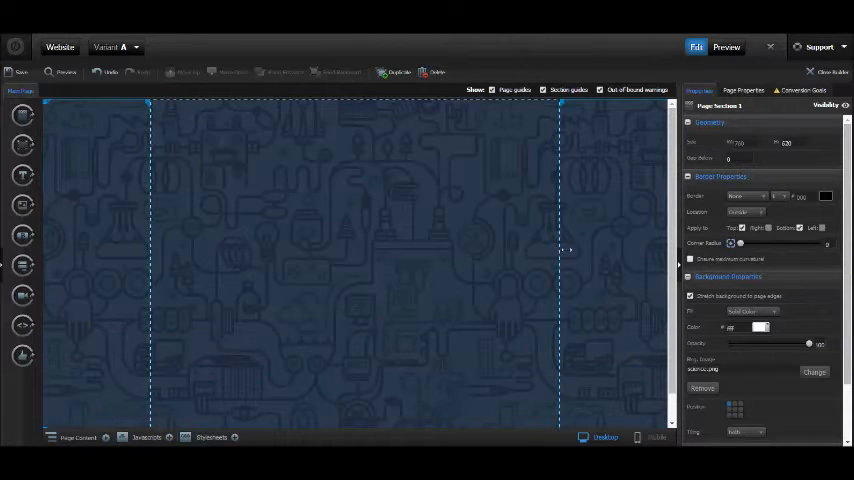
- Add a text element reading SoftyApp in the hero and switch it to a different font
left_click(24, 176)
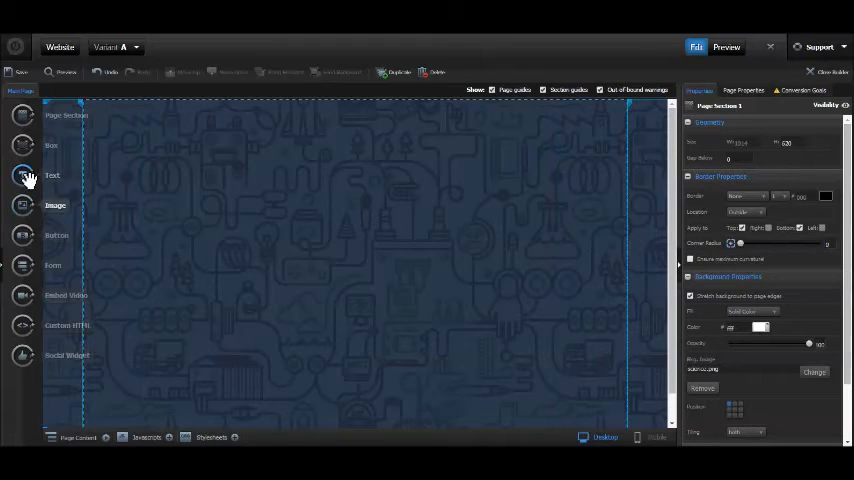
left_click(52, 176)
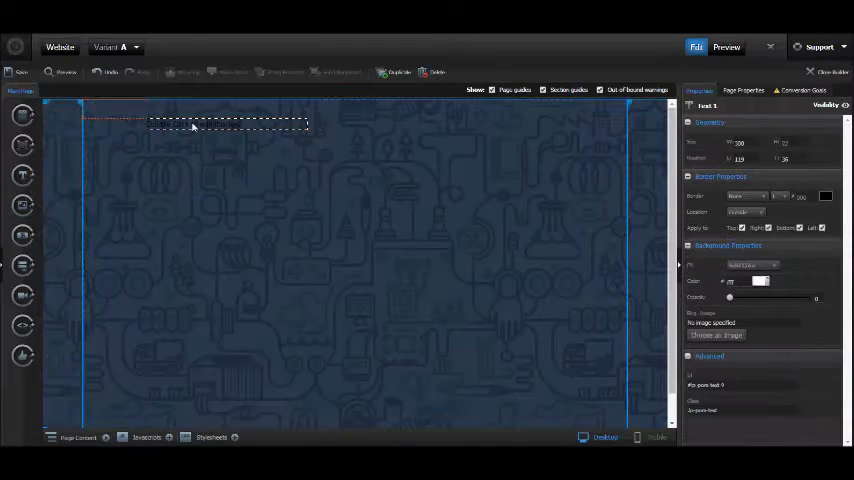
double_click(228, 122)
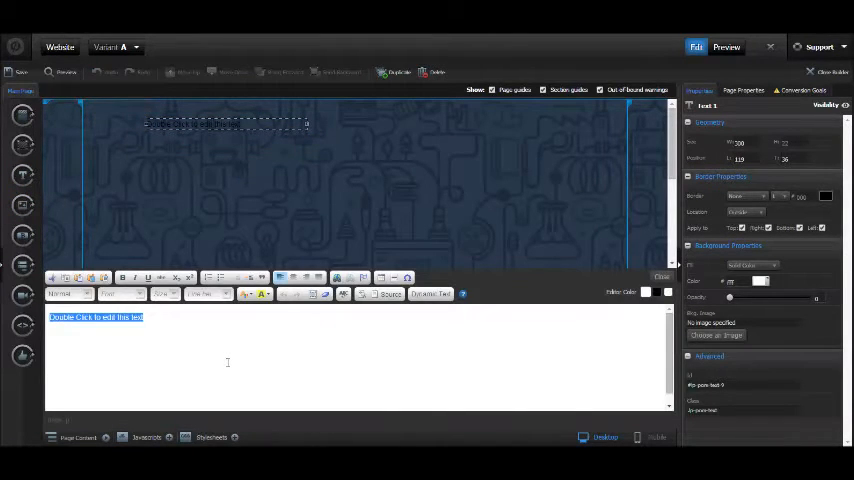
type("SoftyAp")
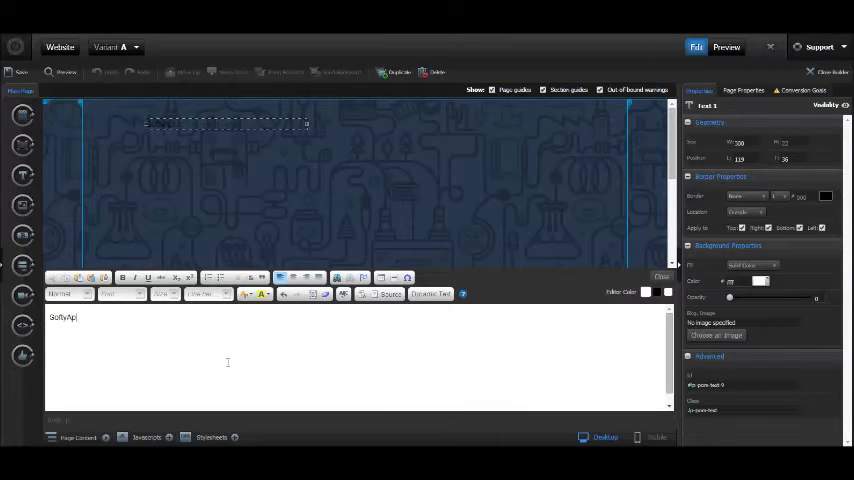
left_click(68, 292)
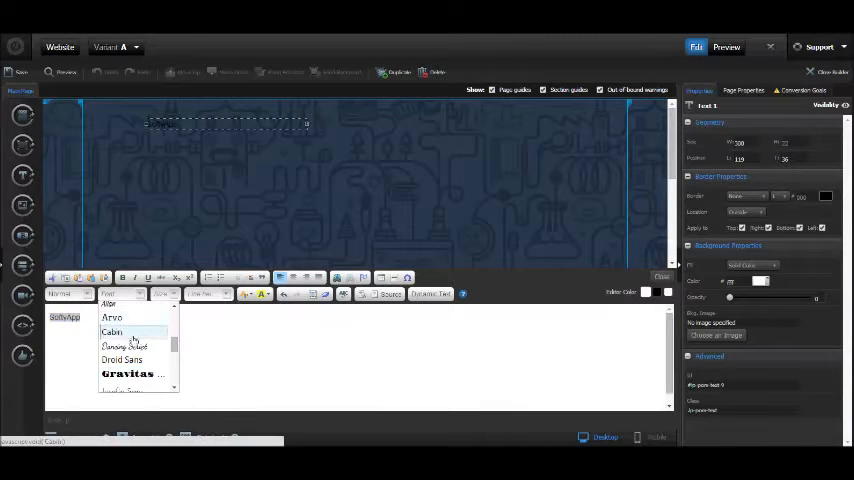
left_click(248, 294)
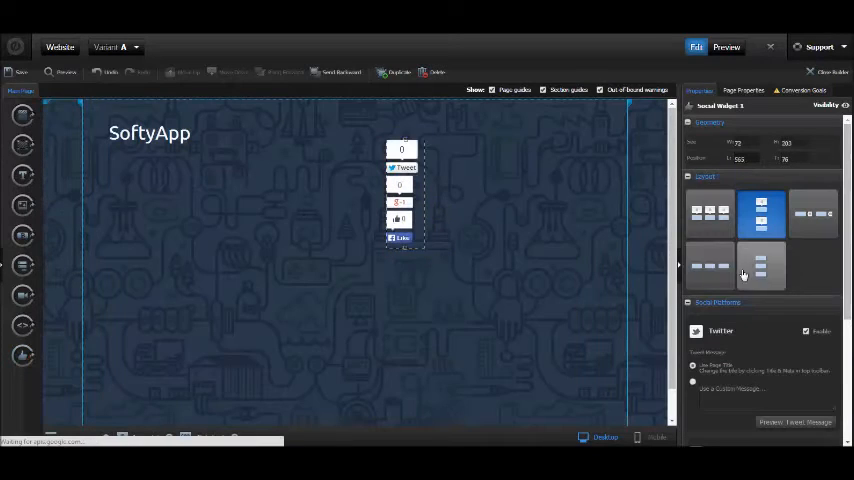
- Set the social widget's layout so the sharing buttons sit in one horizontal row
left_click(708, 264)
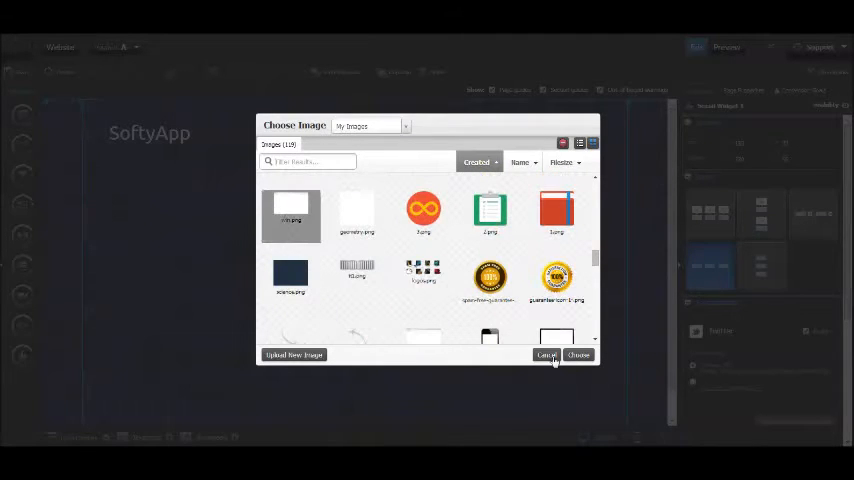
- Insert the browser mockup image below the SoftyApp heading and adjust the heading
left_click(580, 356)
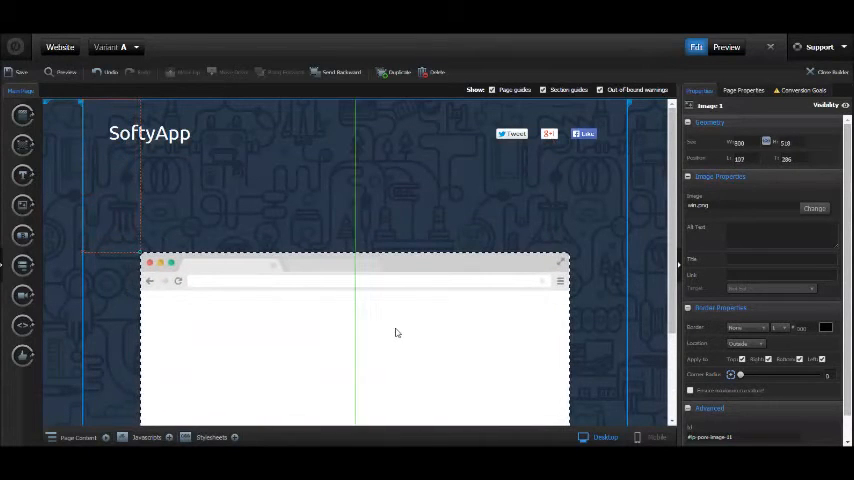
left_click(180, 136)
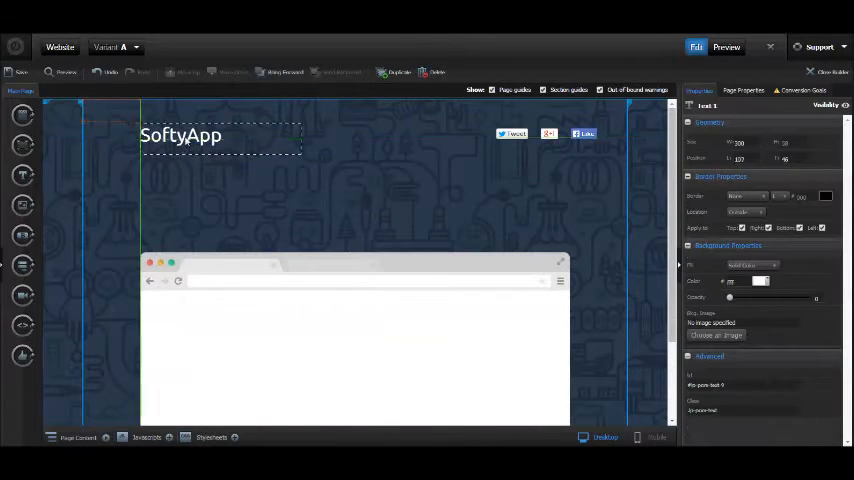
left_click(524, 132)
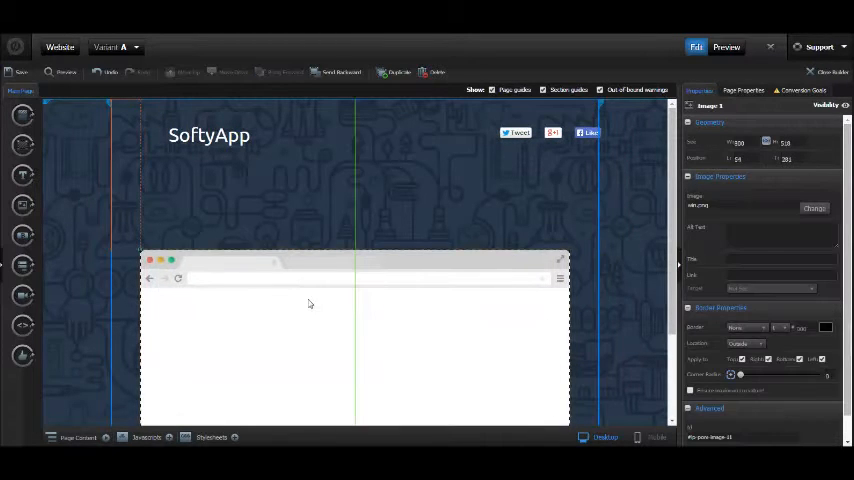
left_click(520, 132)
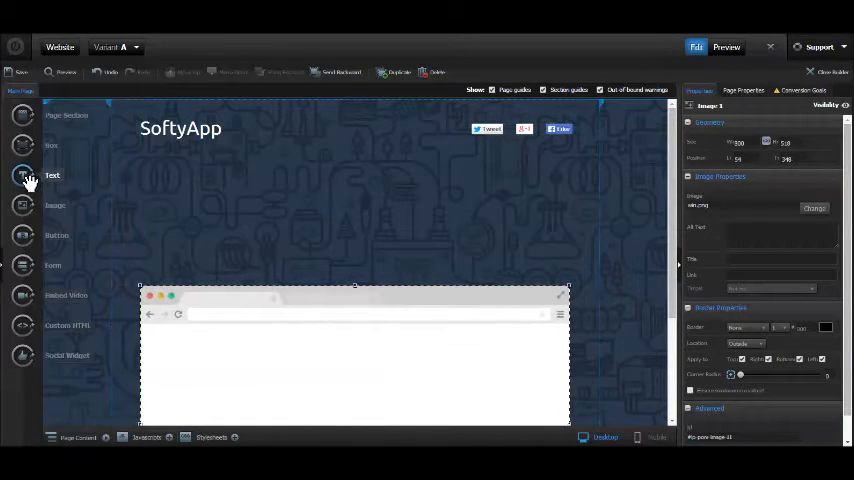
- Add a hero text element reading 'A PRODUCT SITE THAT INSPIRES YOU'
left_click(52, 176)
type("A PRODUCT")
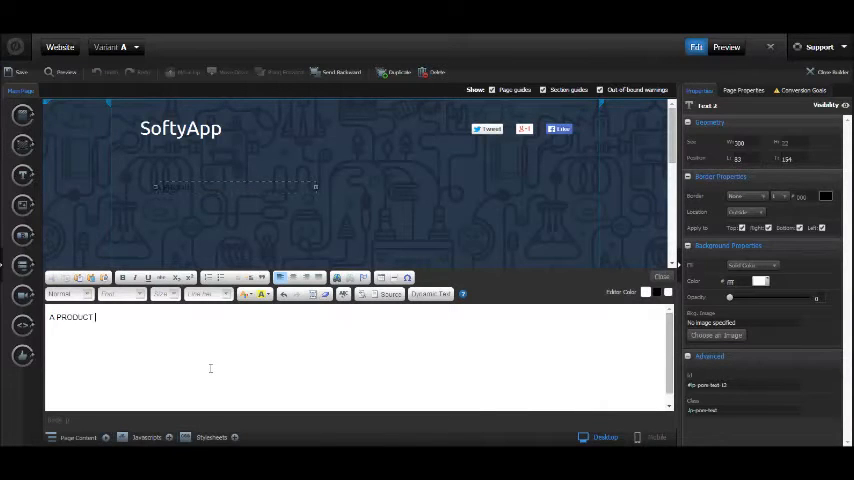
type("SITE")
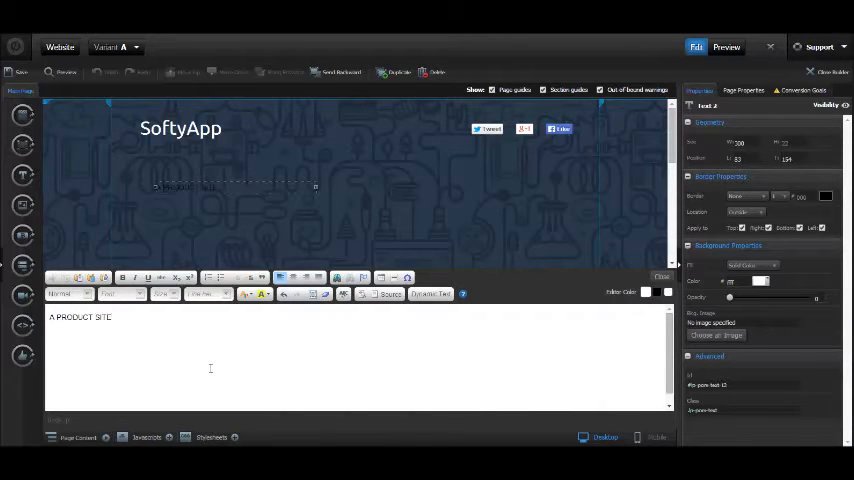
type("THAT")
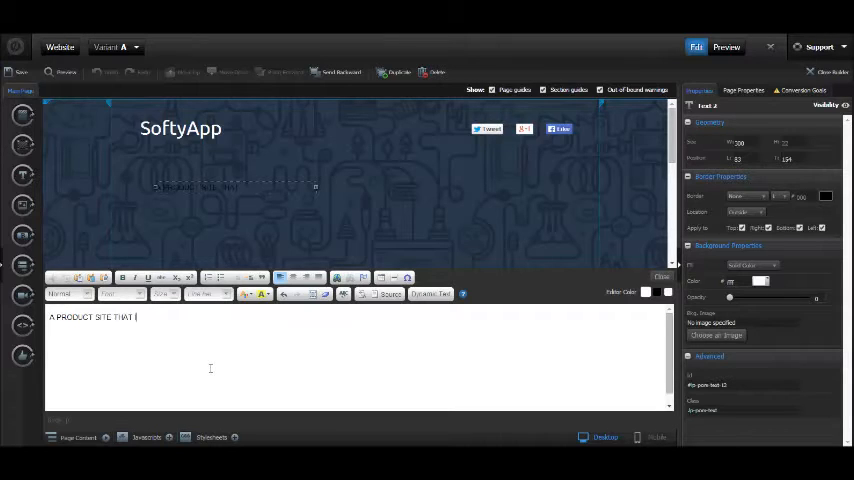
type("INSPIRES YOU")
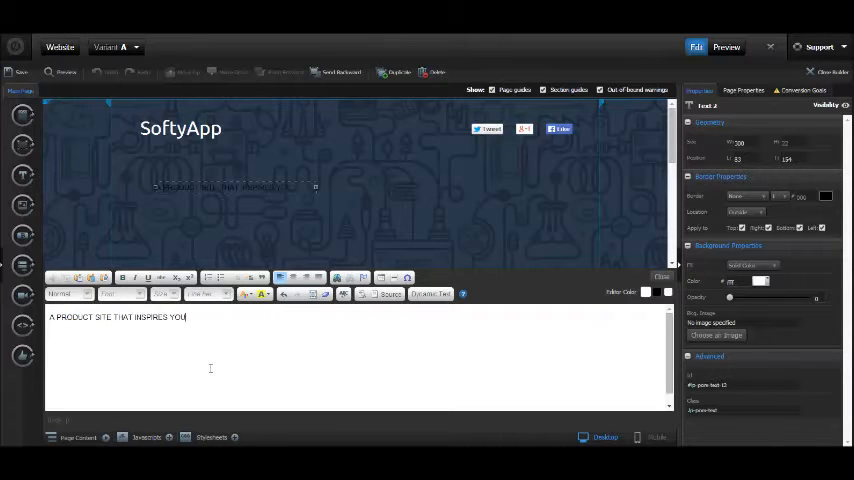
- Select the whole headline and give it a larger font size, then finish editing
triple_click(118, 316)
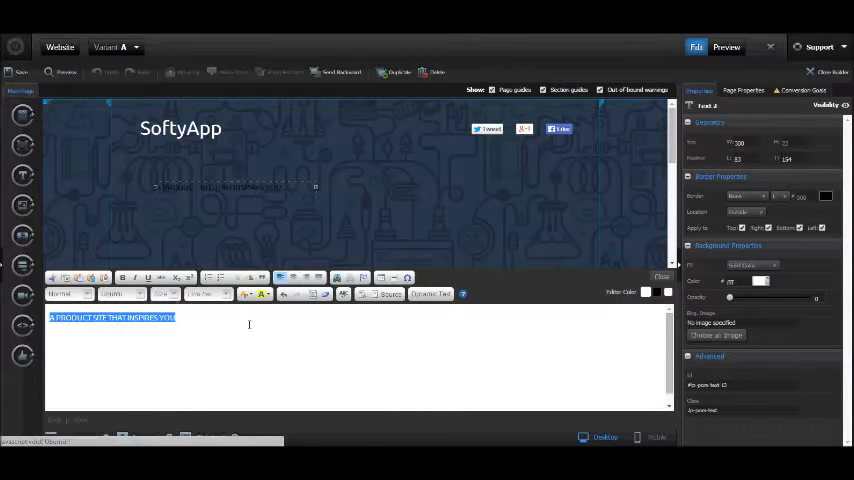
left_click(122, 278)
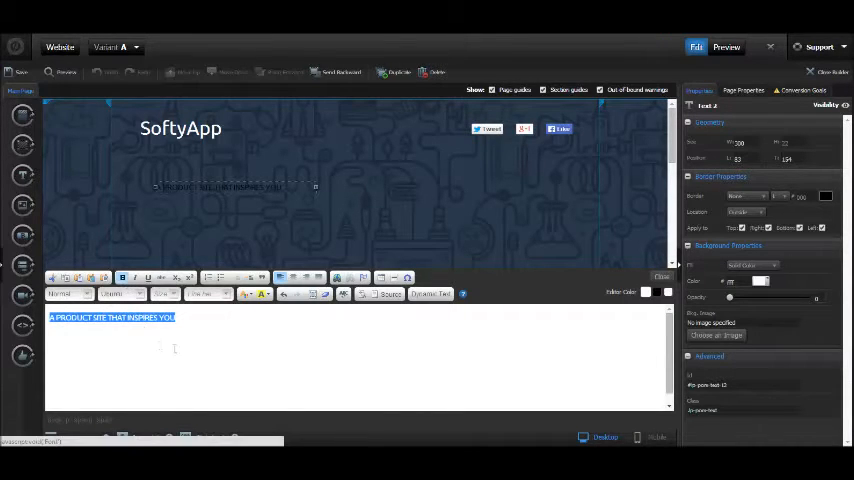
left_click(164, 292)
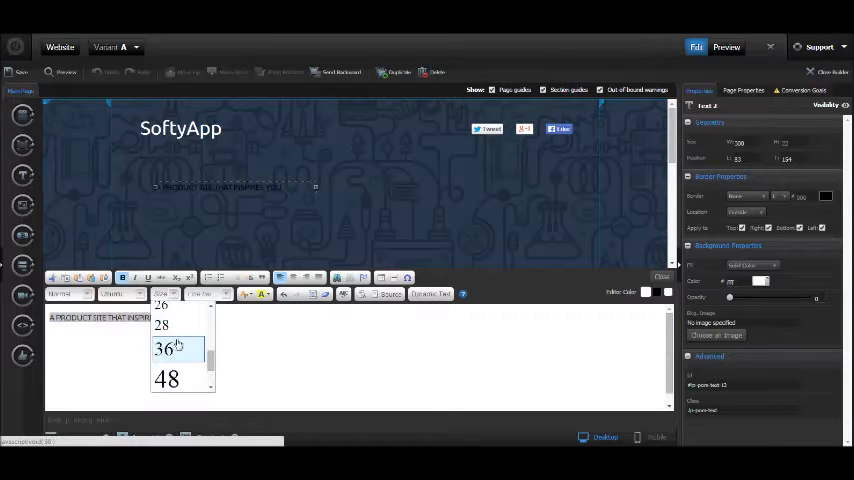
left_click(162, 348)
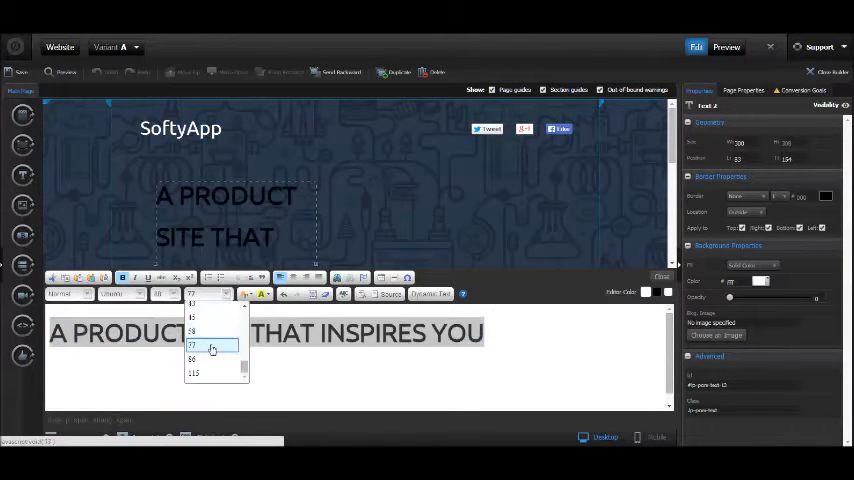
left_click(192, 332)
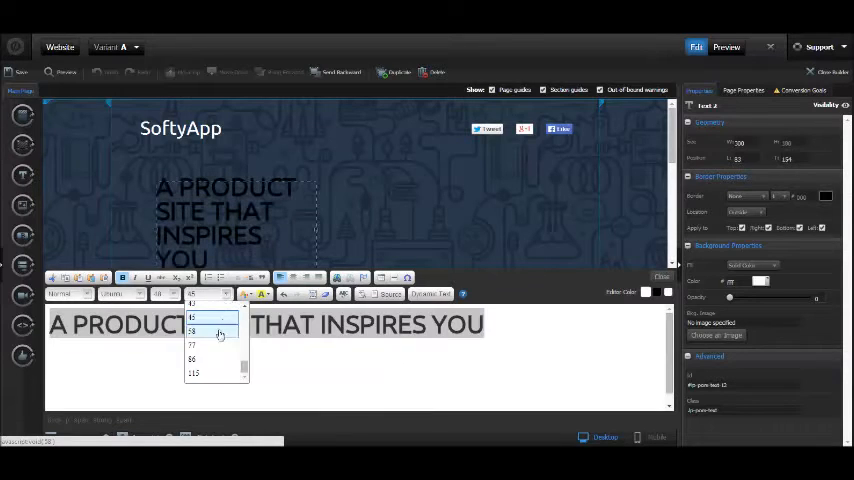
left_click(192, 332)
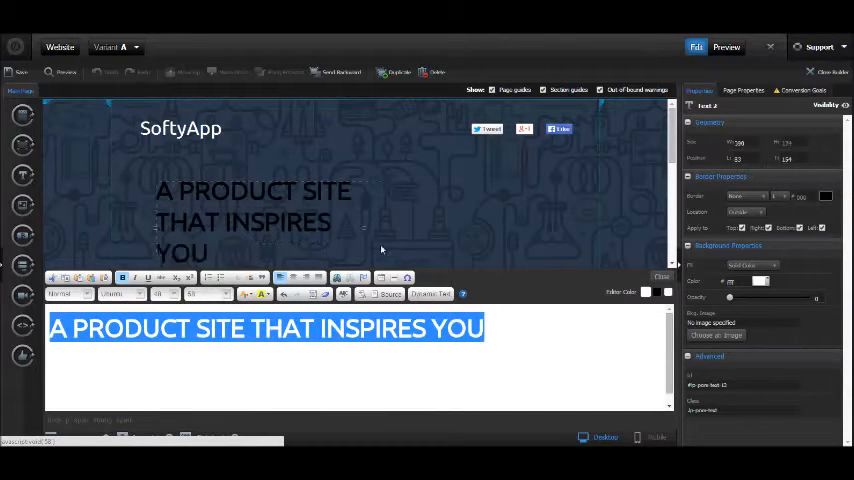
left_click(264, 294)
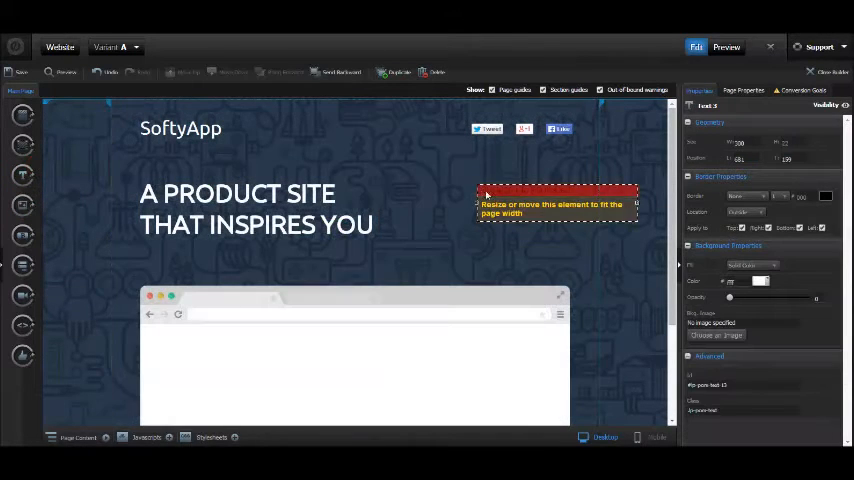
- Replace the new text box's placeholder with 'Sign up for 30 days free trial version'
double_click(556, 204)
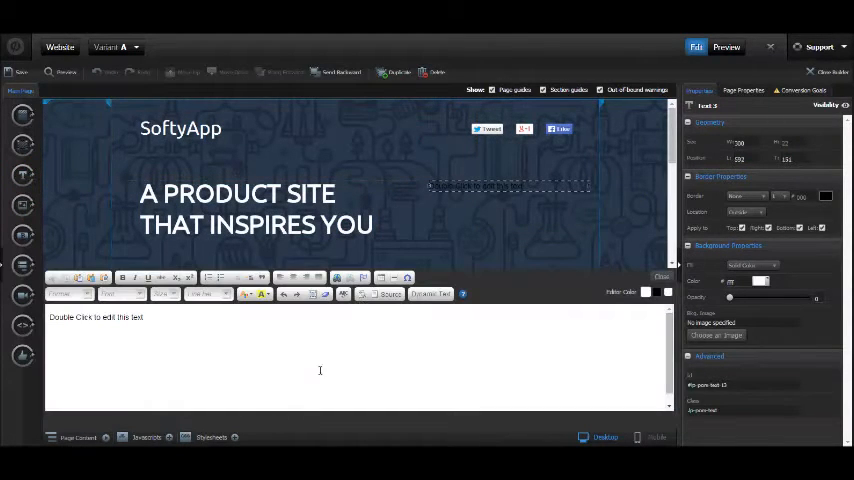
type("Sign")
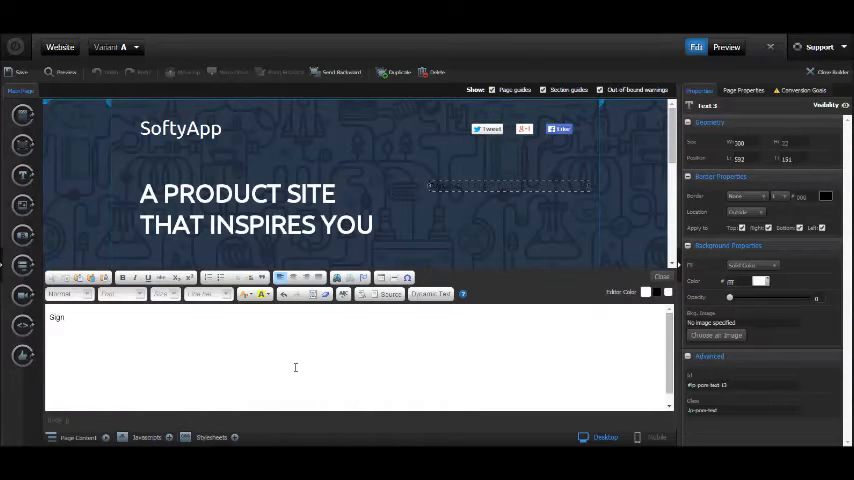
type("up for")
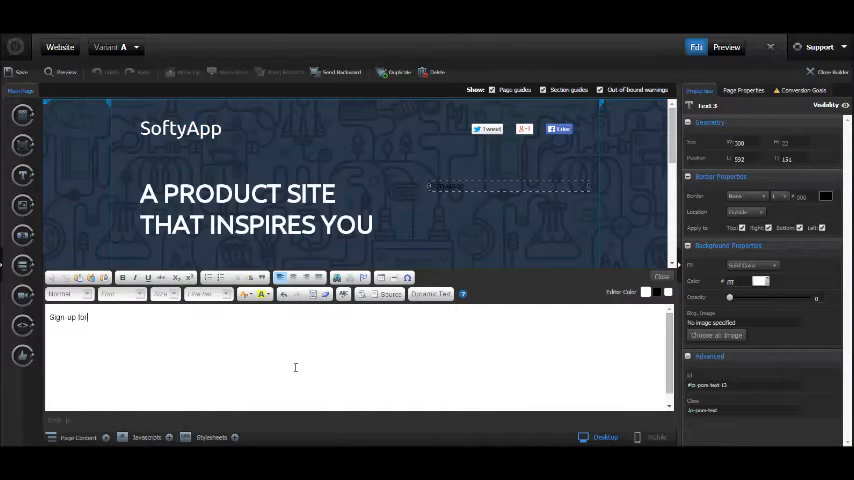
type("30 days free trial version")
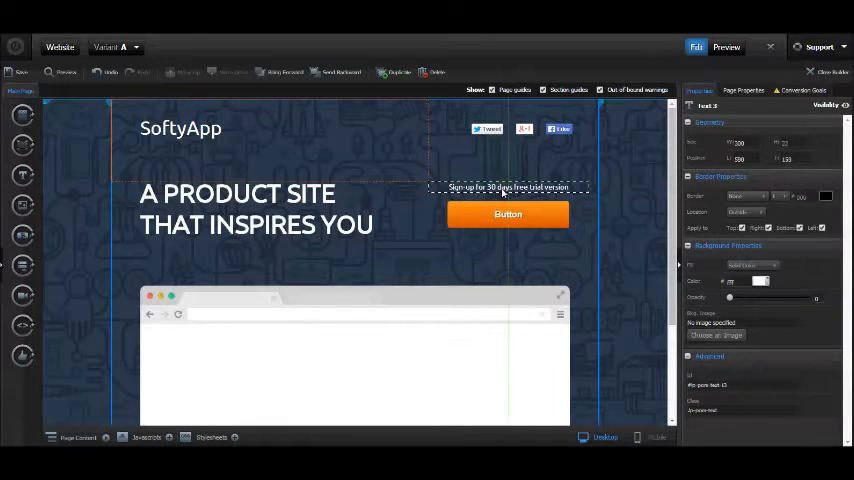
- Give the new button a red fill colour and relabel it 'Sign-Up Now!'
left_click(508, 214)
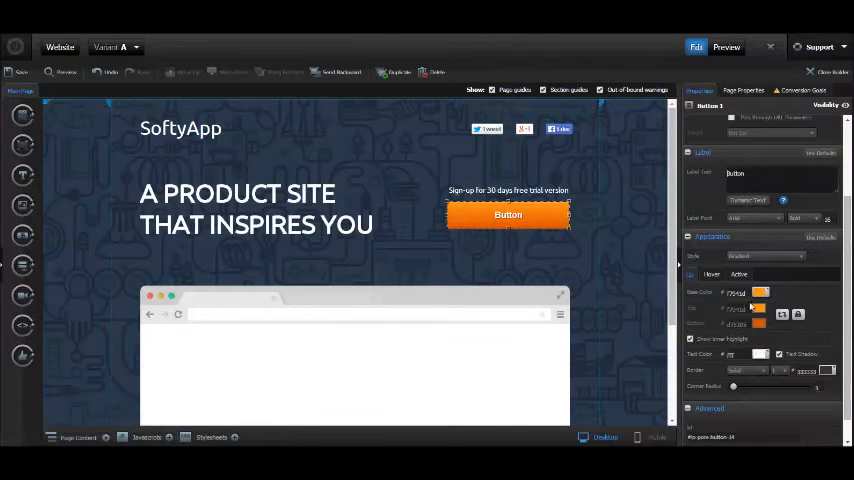
left_click(760, 292)
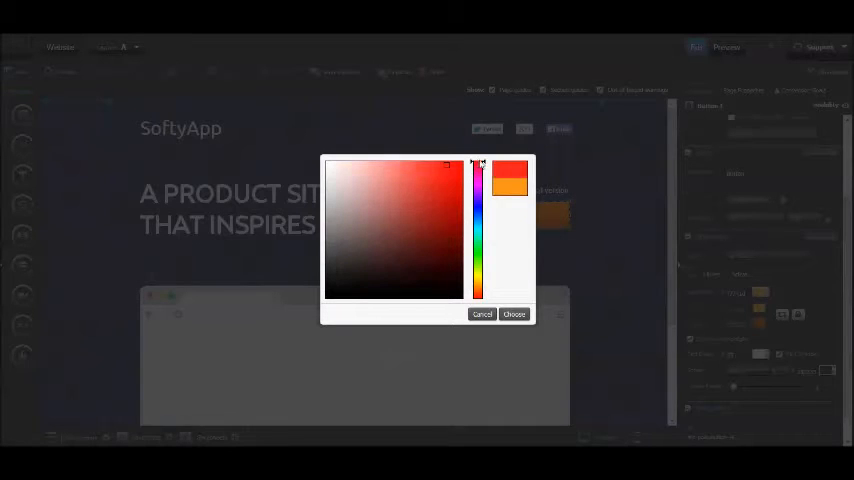
left_click(514, 314)
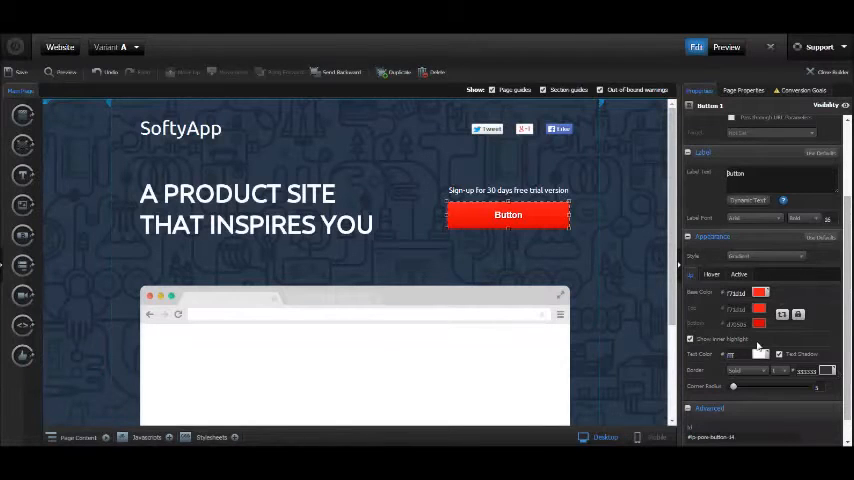
type("Sign-Up Now!")
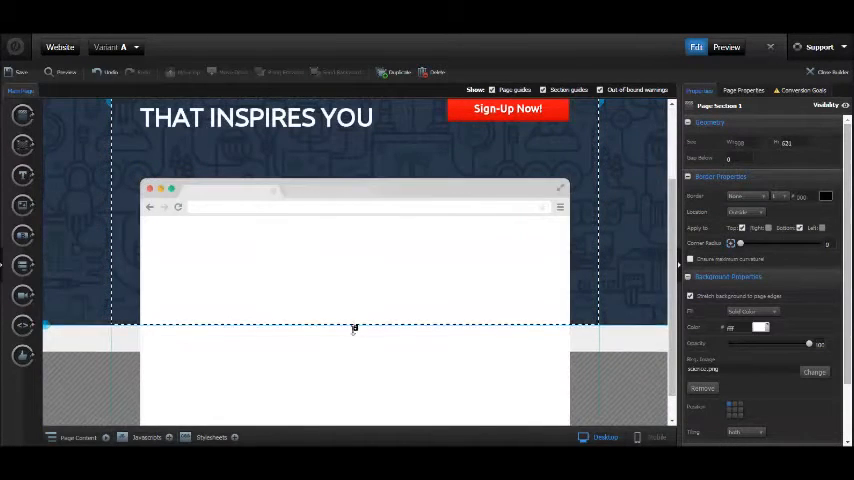
- Extend the hero section downward and place the dashboard screenshot inside the browser mockup
left_click_drag(354, 330, 354, 420)
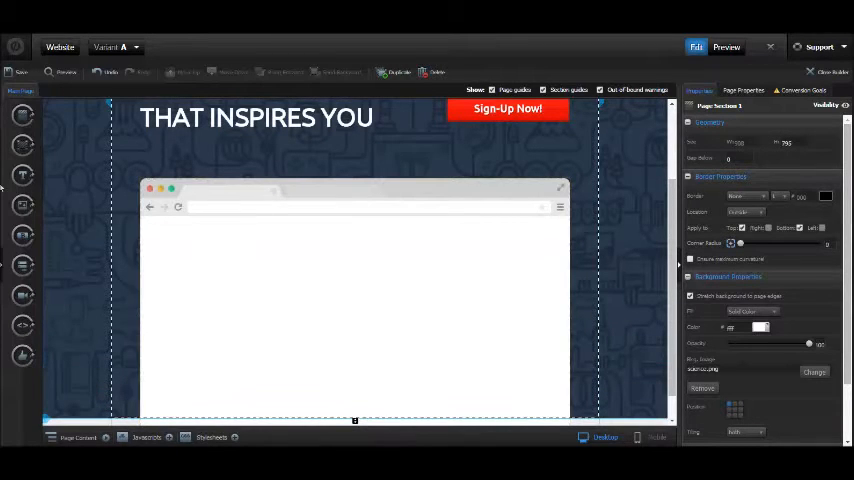
left_click(814, 372)
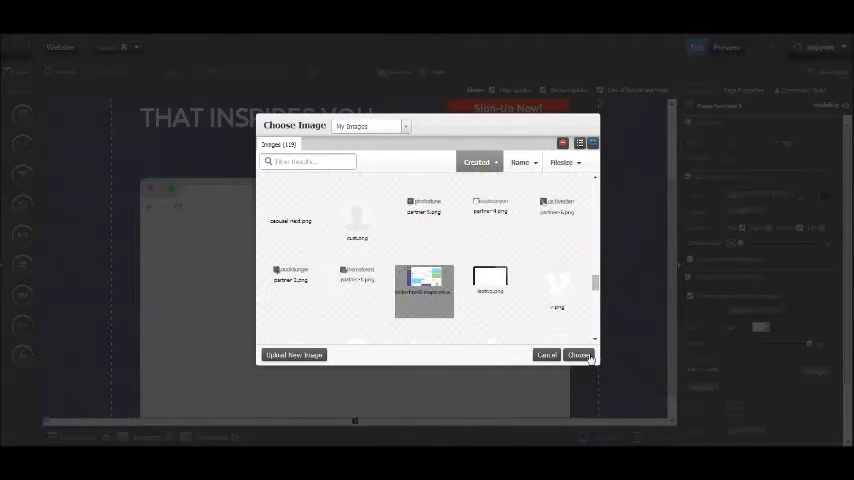
left_click(580, 354)
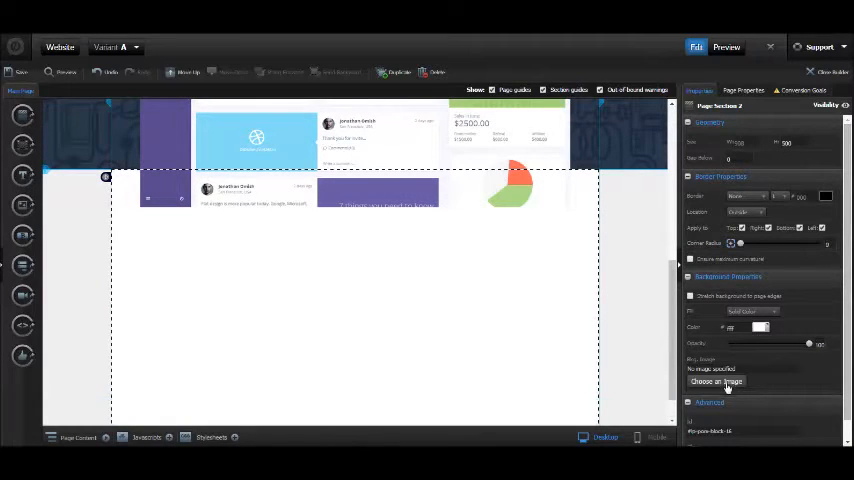
- Set the light icon-pattern image as the second section's background
left_click(716, 380)
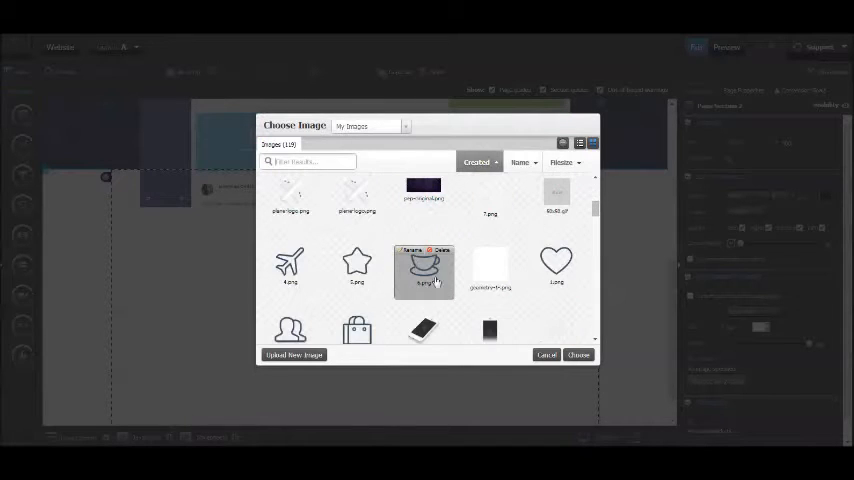
left_click(578, 354)
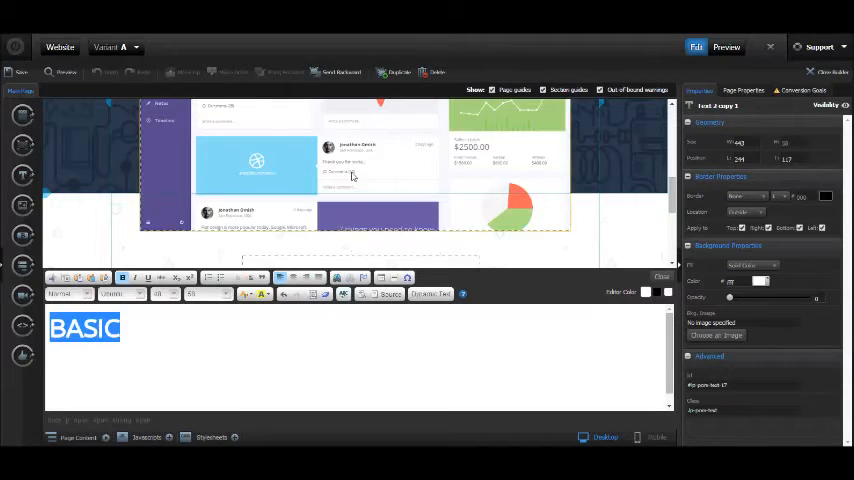
- Finish the 'BASIC FEATURES' heading and add a red accent line above it
left_click(244, 292)
type(" FE")
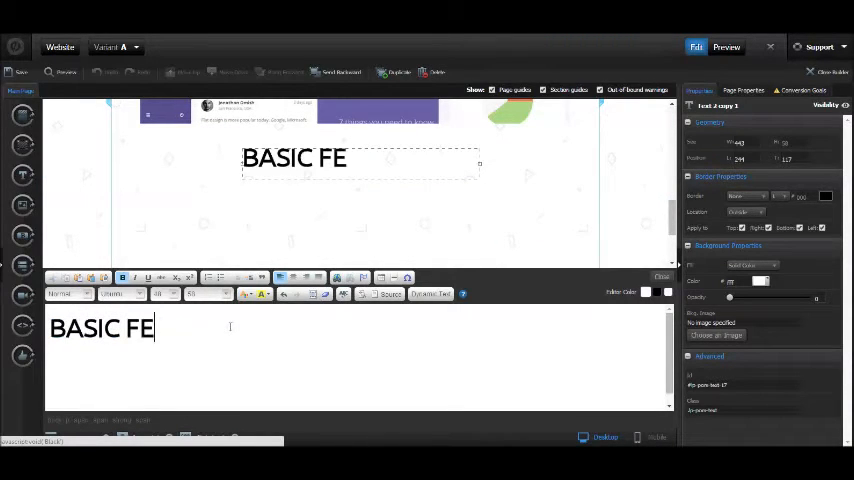
type("ATURES")
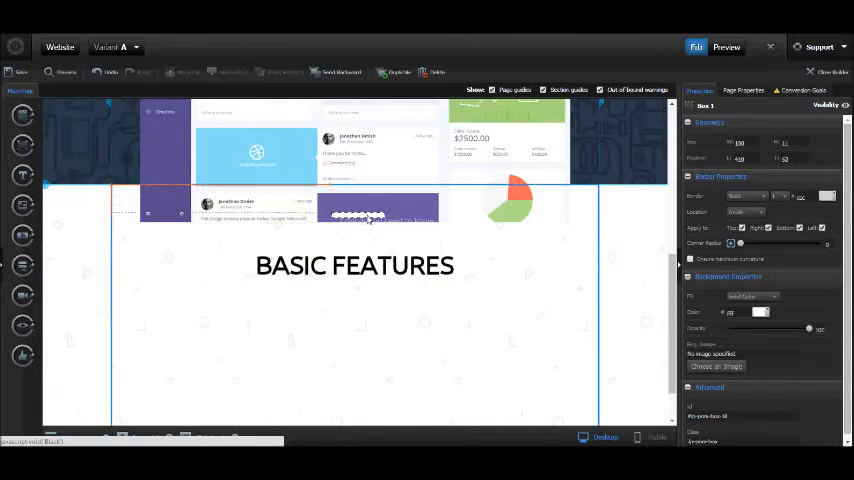
left_click(760, 312)
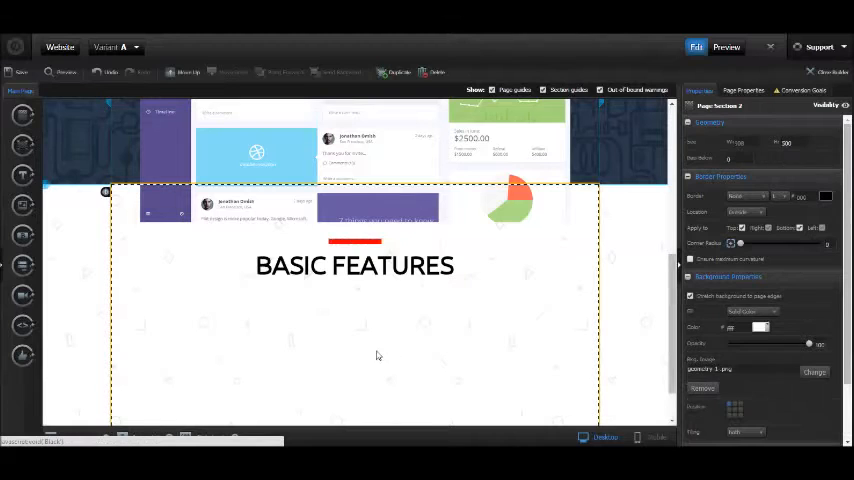
- Add a text box under the heading reading 'Check out best features of SoftyApp'
left_click(356, 240)
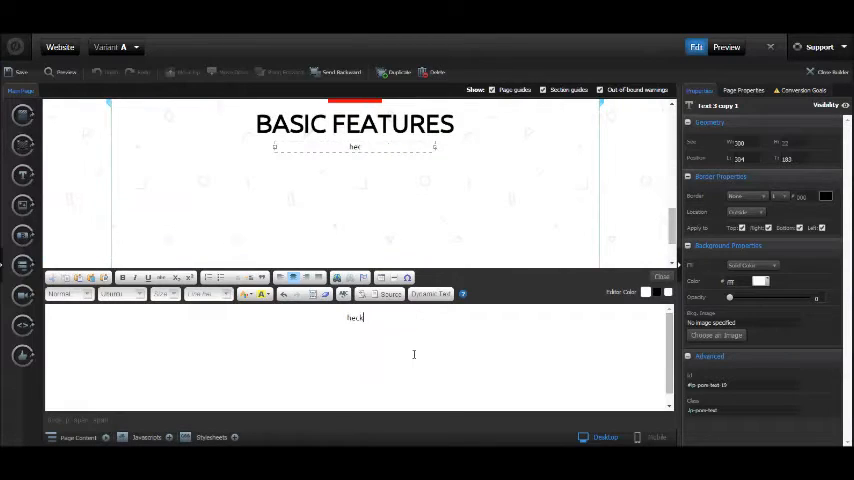
type("Check")
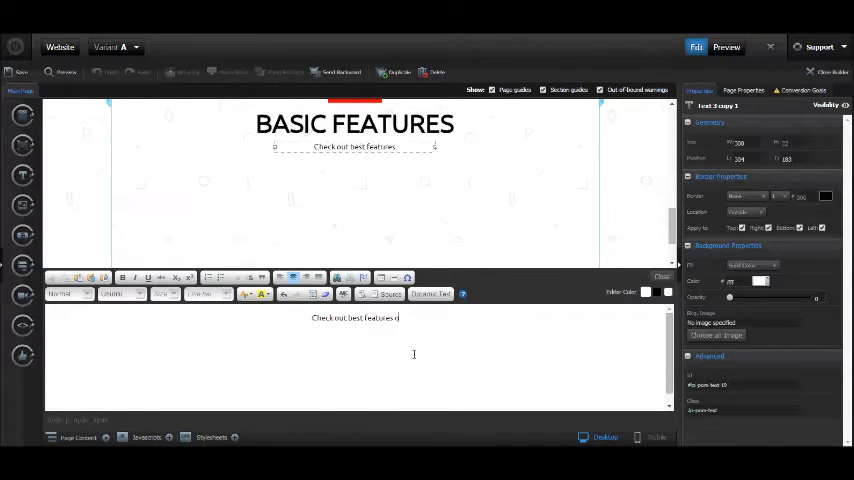
type("f SoftyApp")
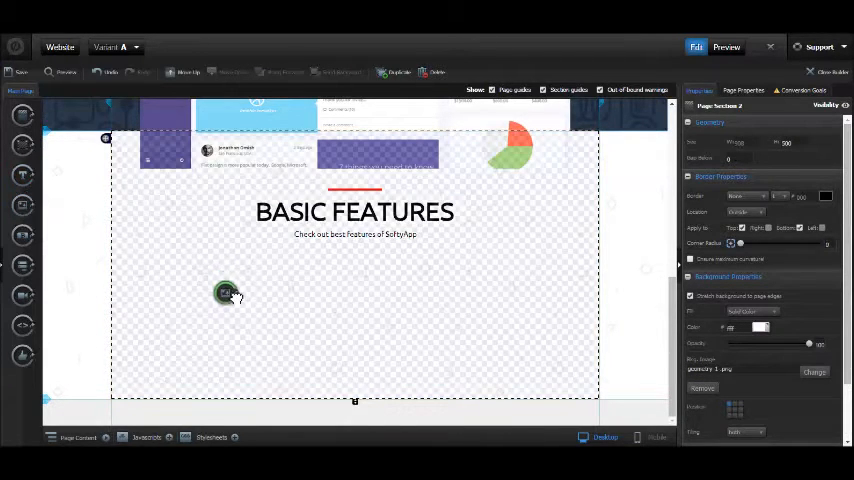
- Insert the clipboard icon from the image library and place it beside the infinity icon
left_click(814, 372)
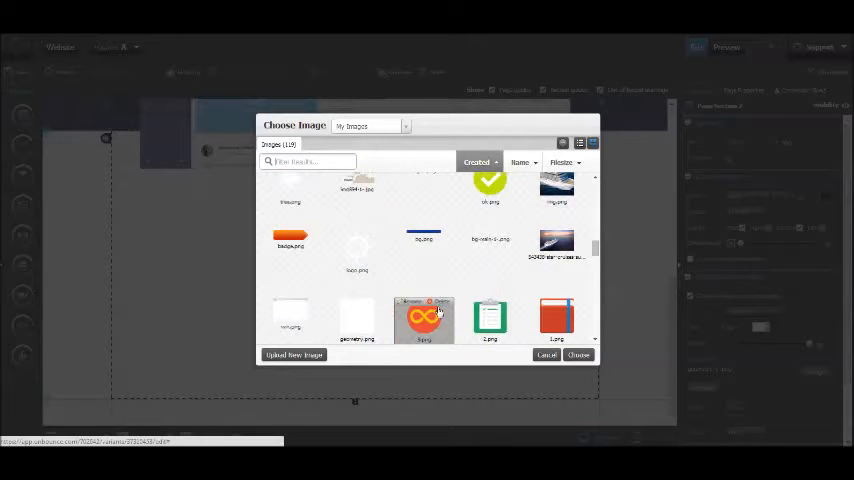
left_click(578, 354)
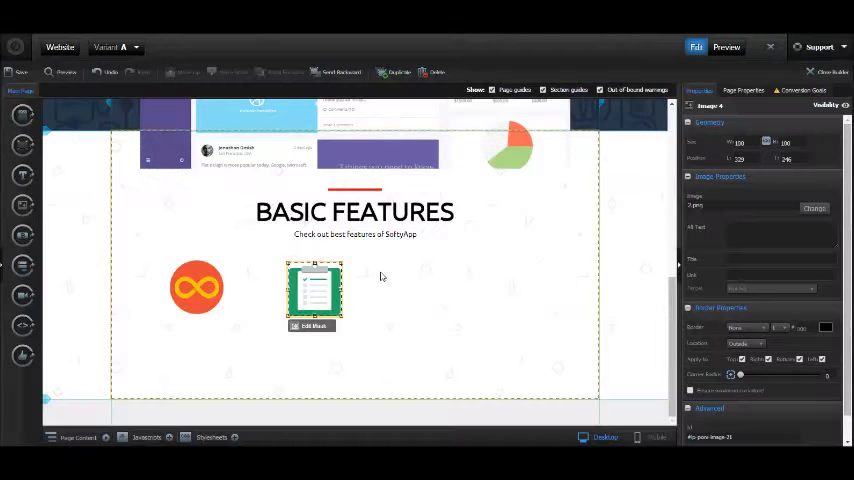
left_click_drag(314, 290, 356, 284)
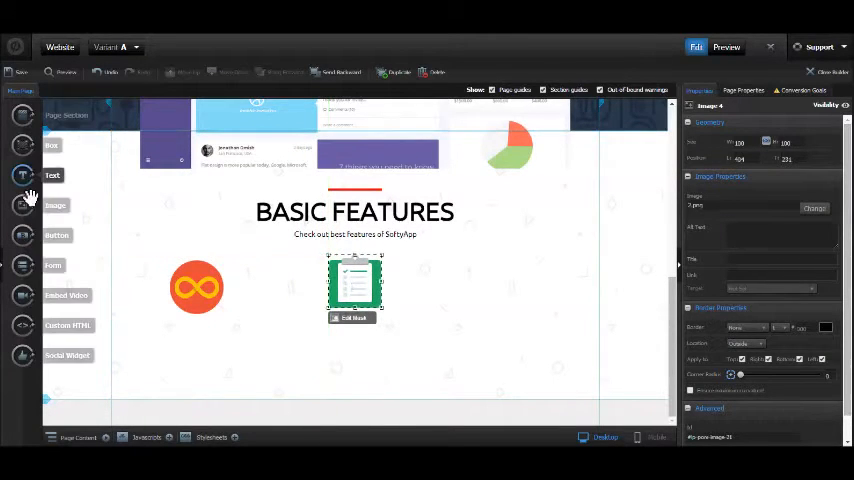
- Insert the red book image from the library as the third feature icon
left_click(814, 208)
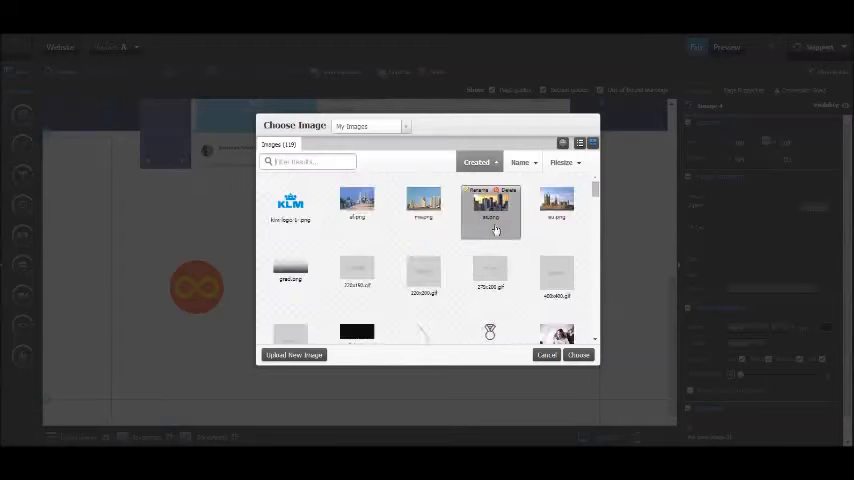
scroll("down", 3)
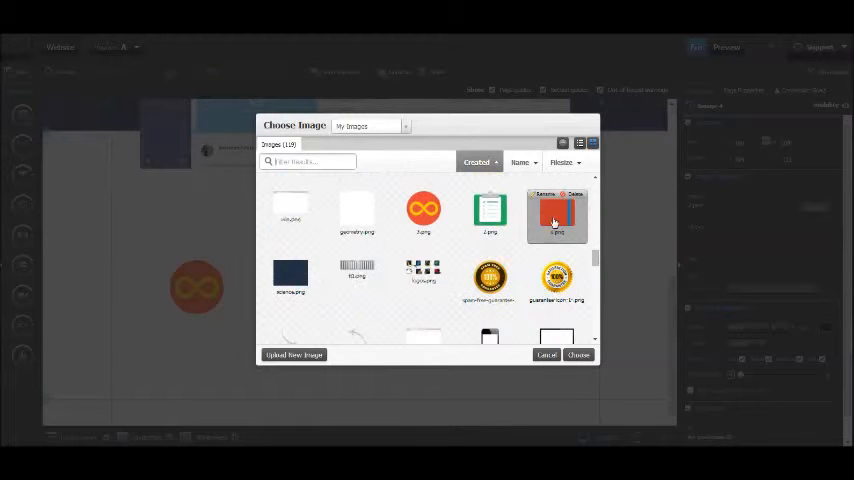
left_click(578, 354)
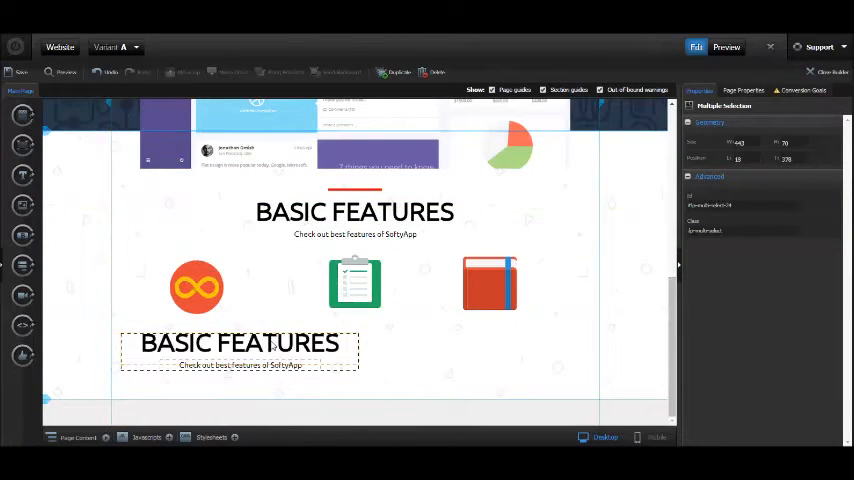
- Edit the copied heading under the first icon, trimming it for the feature caption
double_click(240, 342)
type("awe")
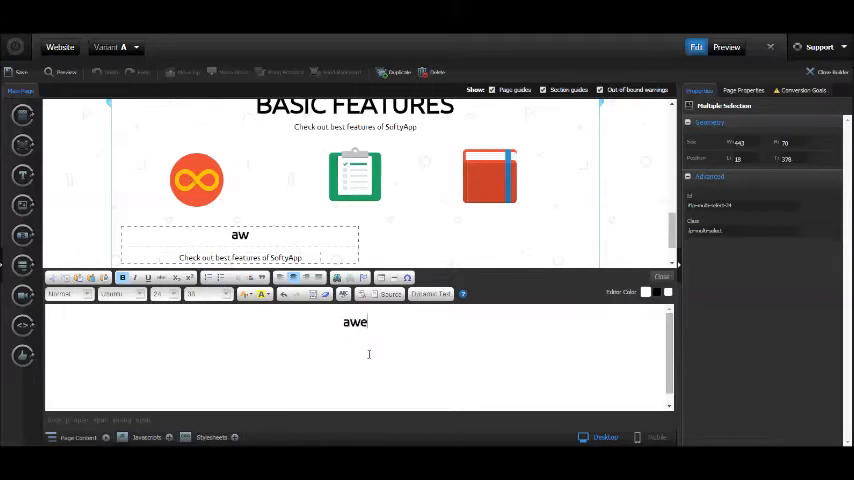
key("Backspace")
type("some featu")
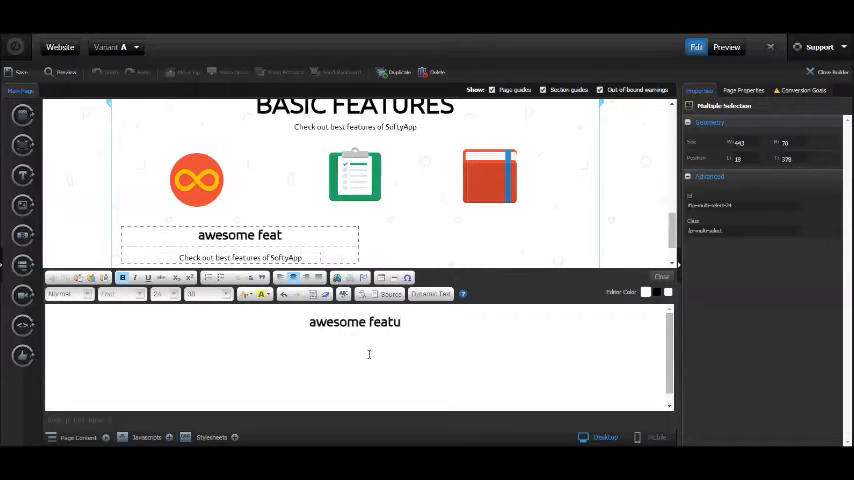
type("re")
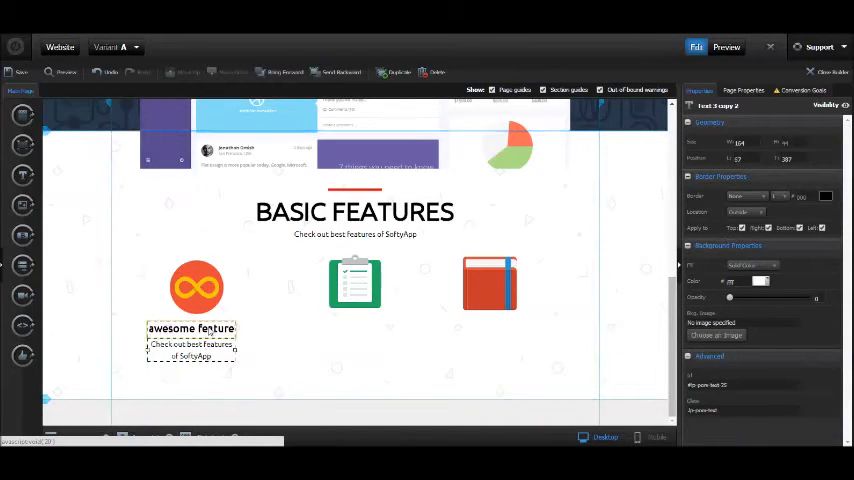
- Retype the caption as AWESOME FEATURE in uppercase, keeping the description line, and apply it
double_click(190, 328)
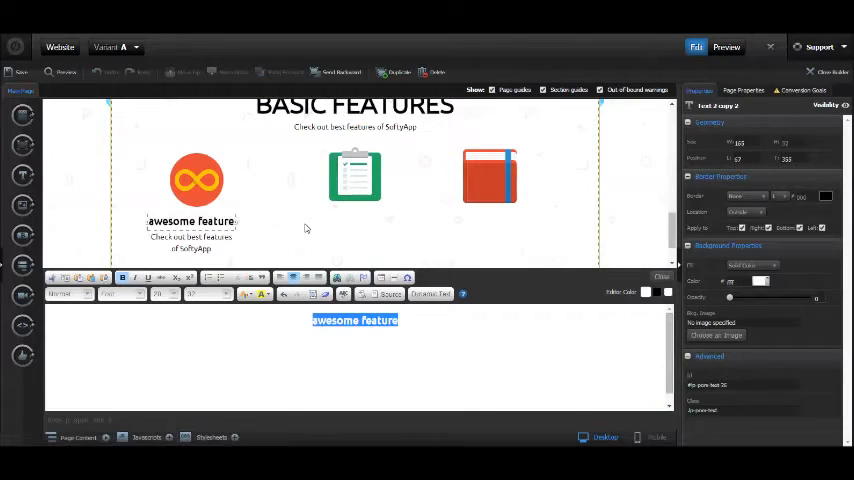
type("AWESOME")
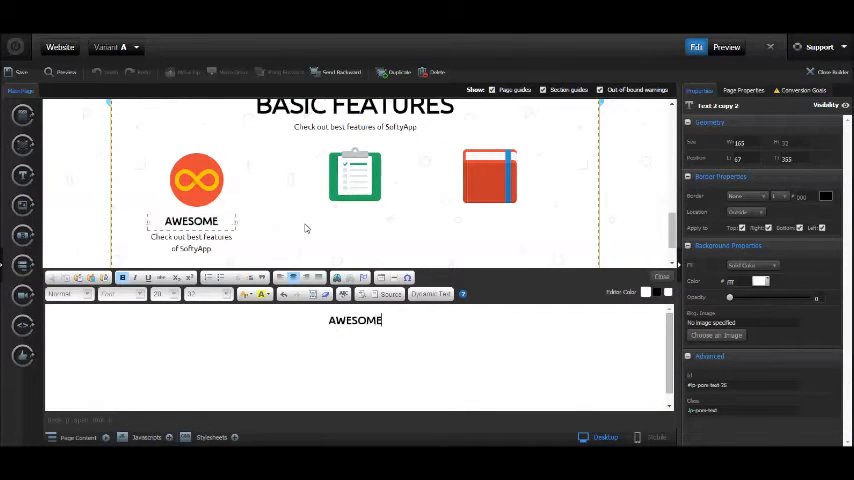
type("FEATURE")
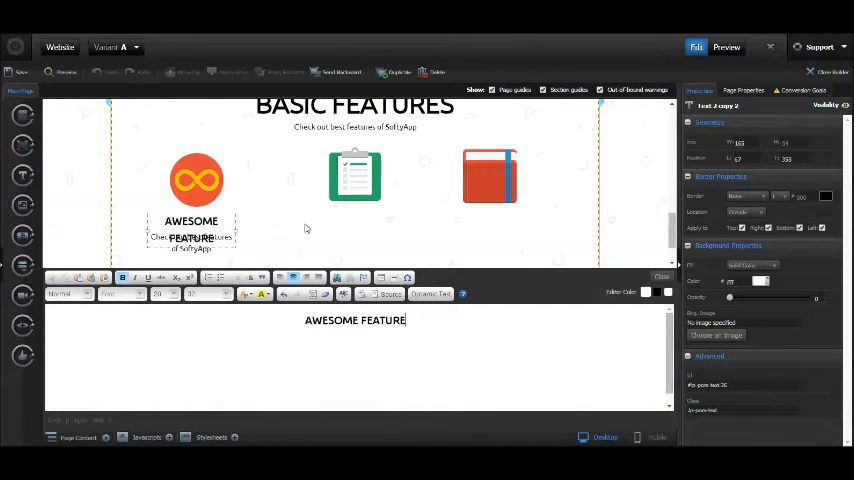
left_click(160, 292)
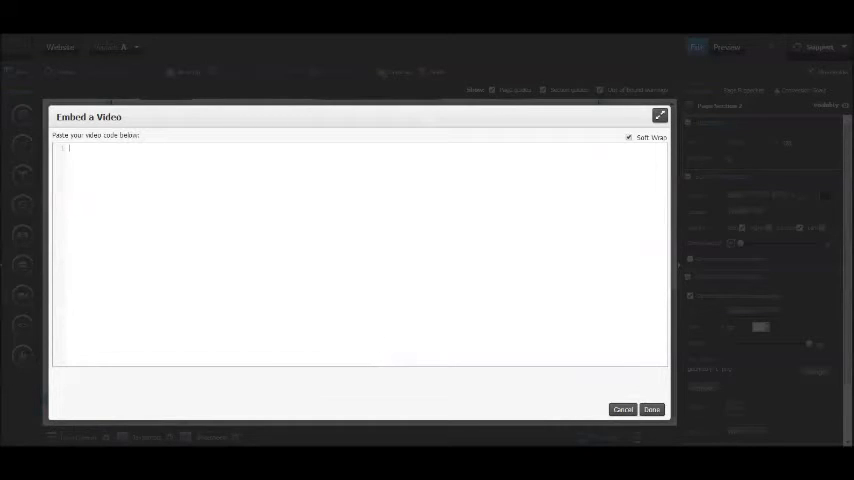
mouse_move(308, 252)
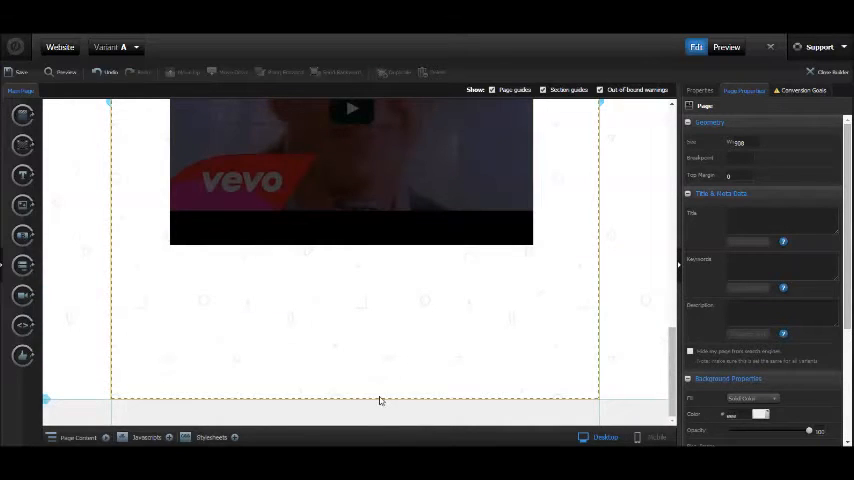
- Reuse the Basic Features heading below the video and retype it as OUR CLIENTS
scroll("down", 3)
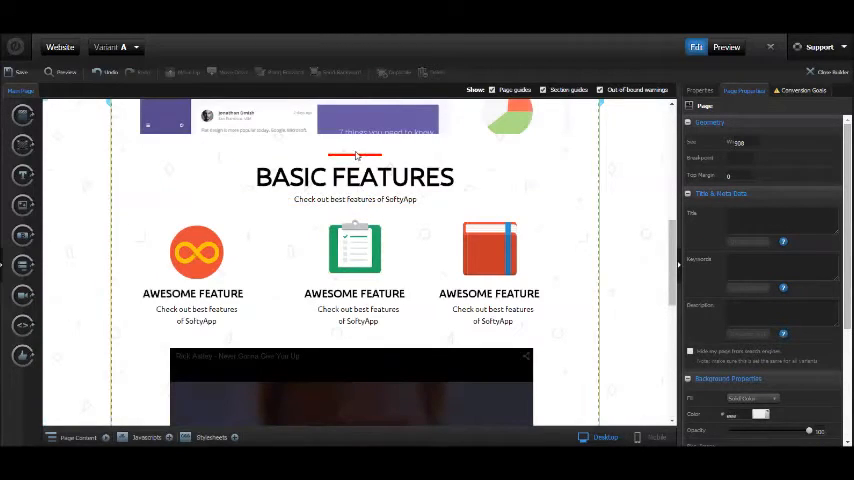
left_click(354, 176)
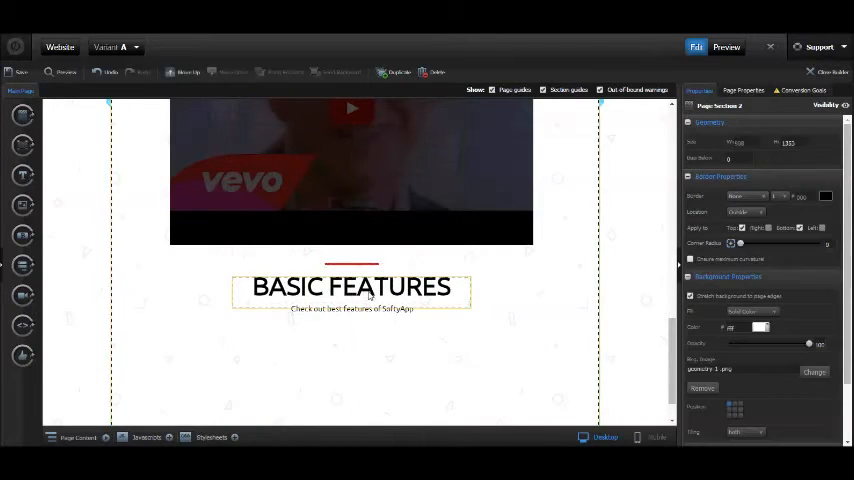
double_click(352, 288)
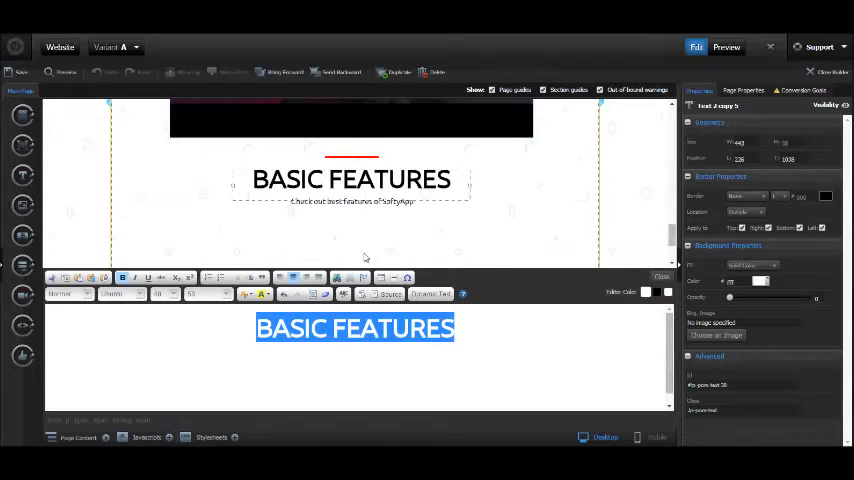
type("OUR LI")
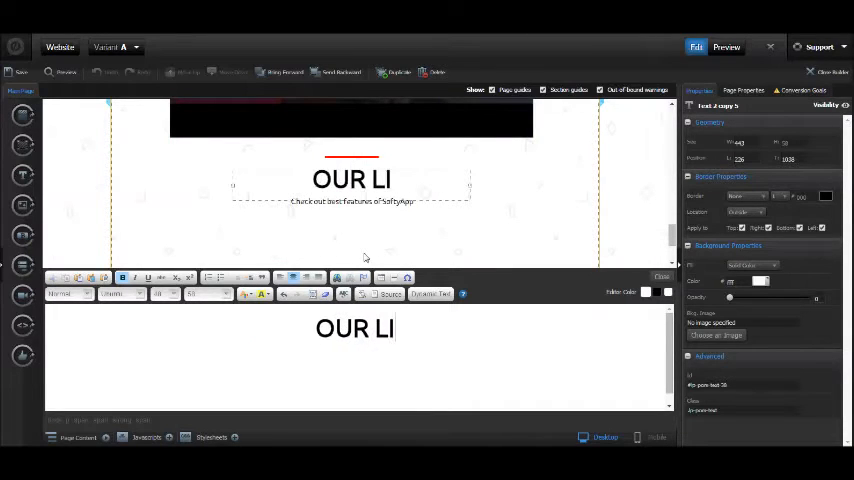
key("backspace")
type("CLIENTS")
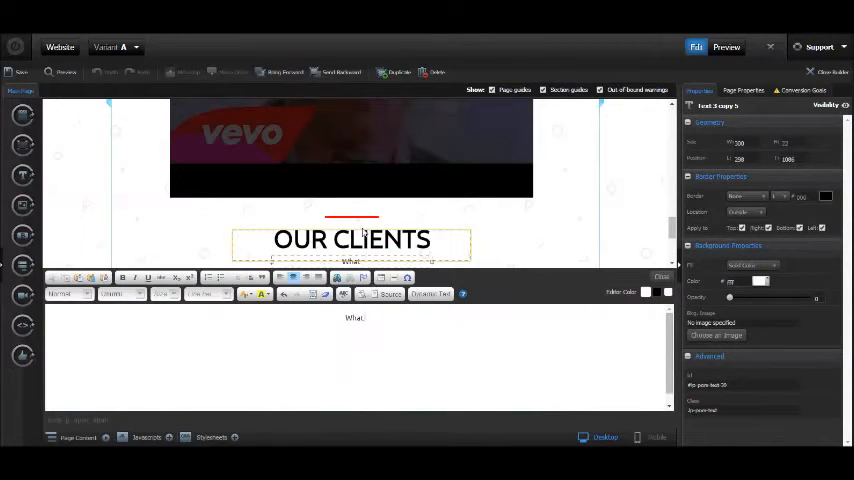
- Set the subtitle to 'What our customer used to say about us' and start adding a testimonial image
type("our")
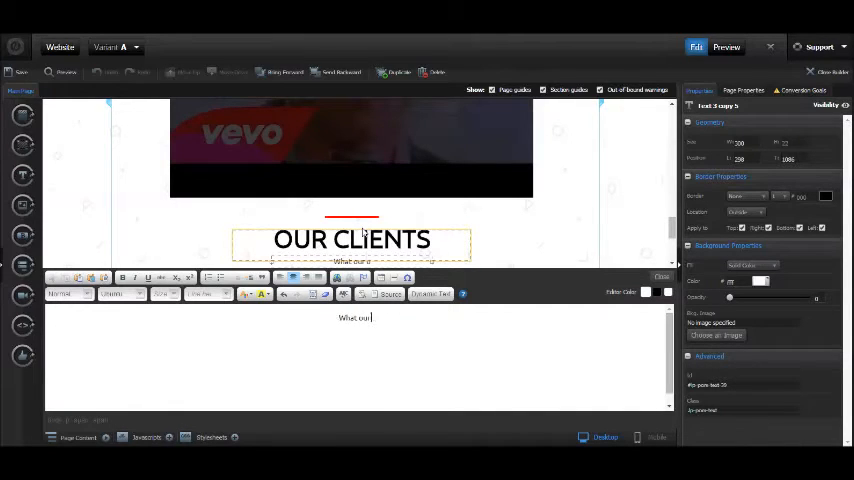
type("customer used to say about us")
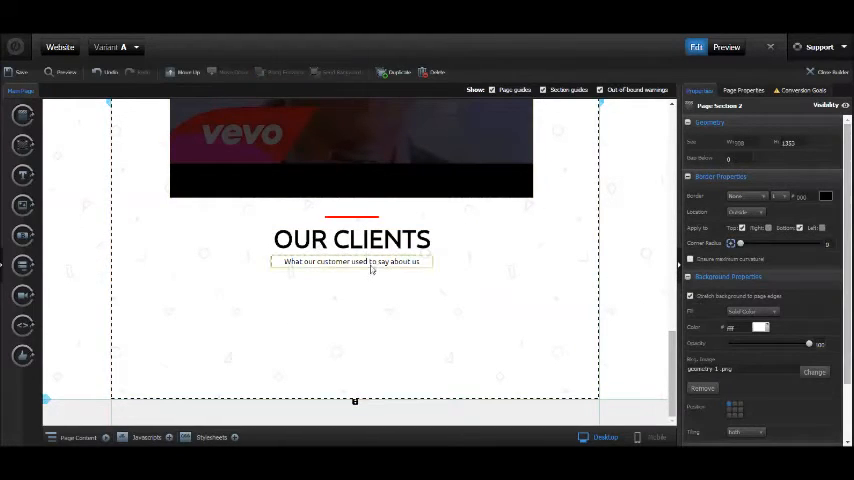
left_click(352, 240)
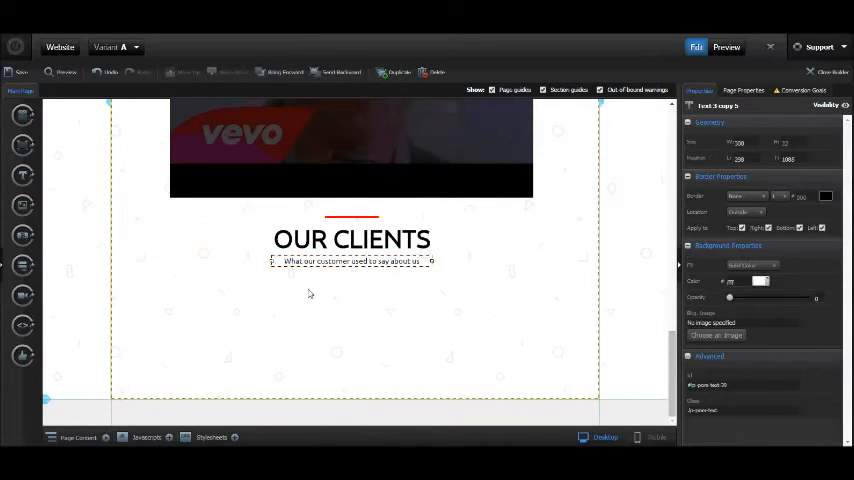
left_click(716, 336)
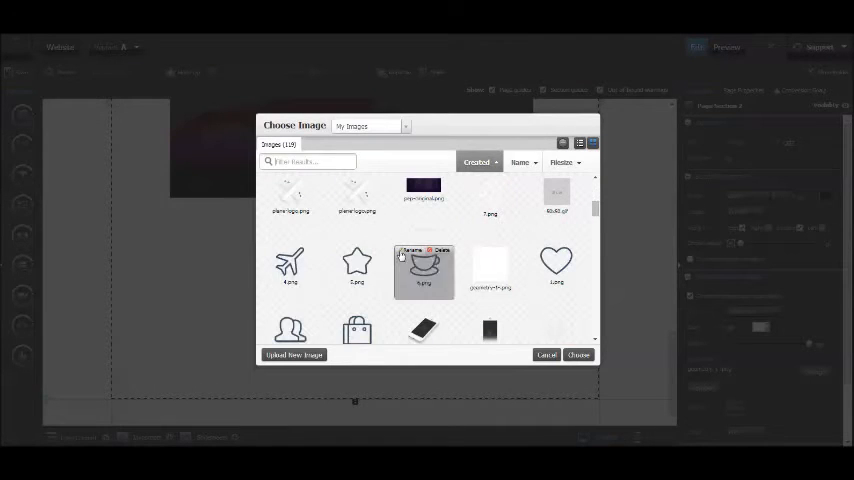
- Place the person outline icon and set the text beside it to the name ALEX CLARK with a quote
left_click(578, 356)
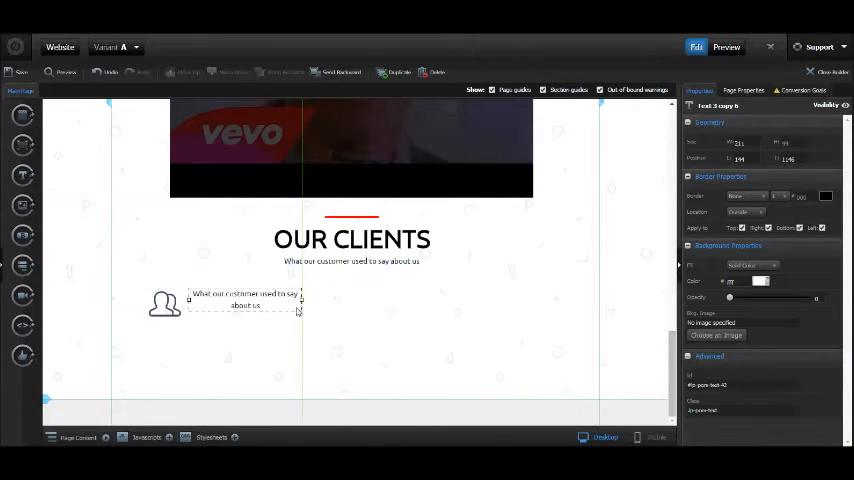
double_click(244, 300)
type("A")
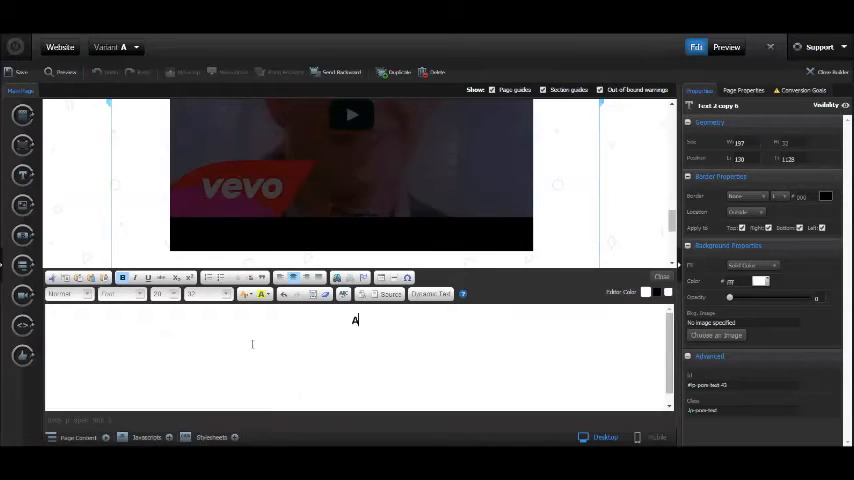
type("LEX CLARK")
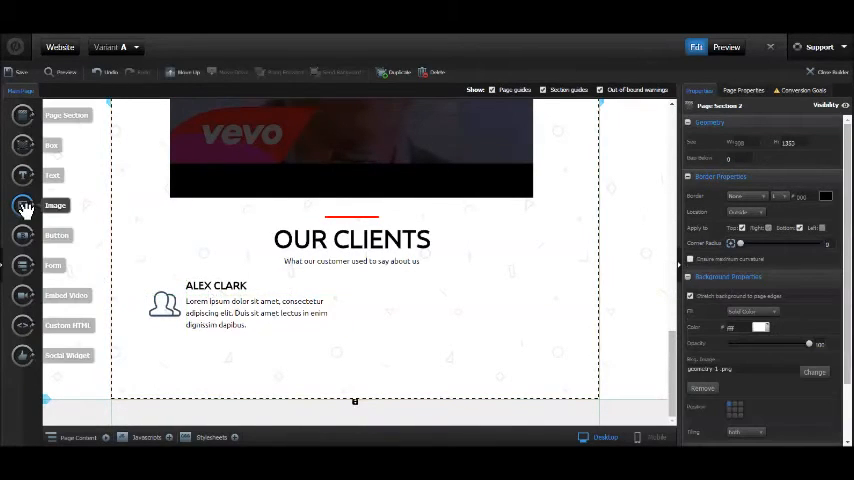
left_click(814, 372)
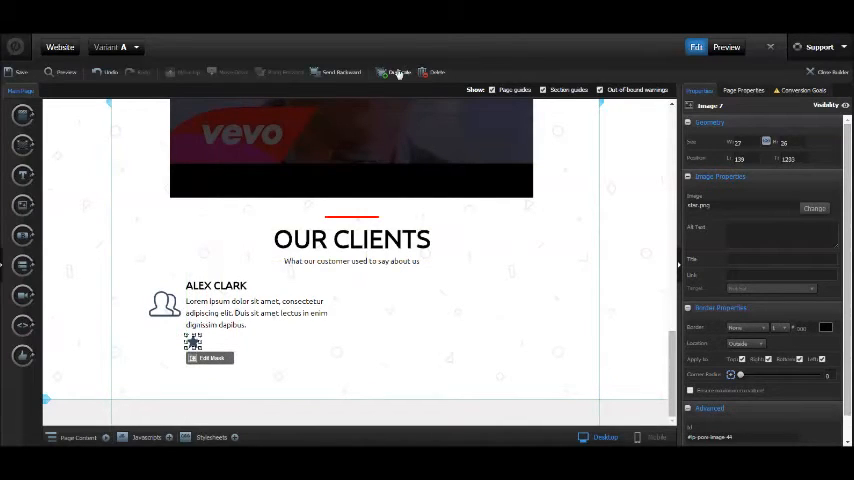
left_click(398, 72)
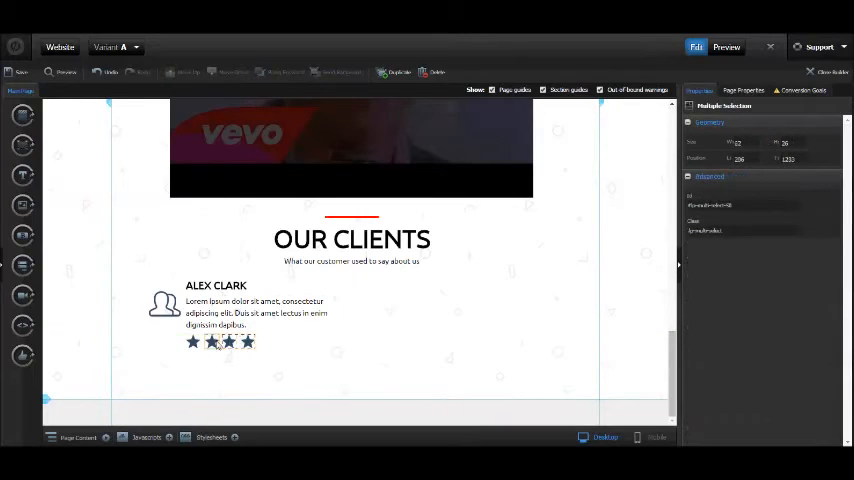
left_click(264, 312)
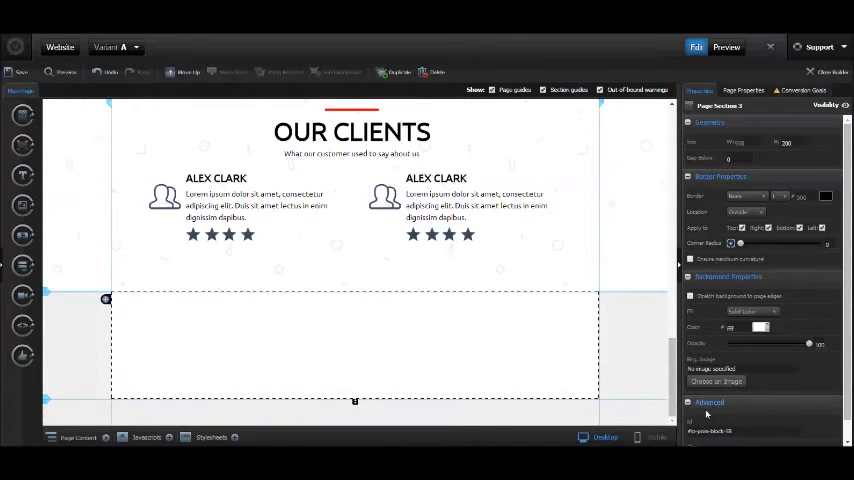
- Fill the empty bottom section with the copied hero headline and Sign-Up button
left_click(716, 380)
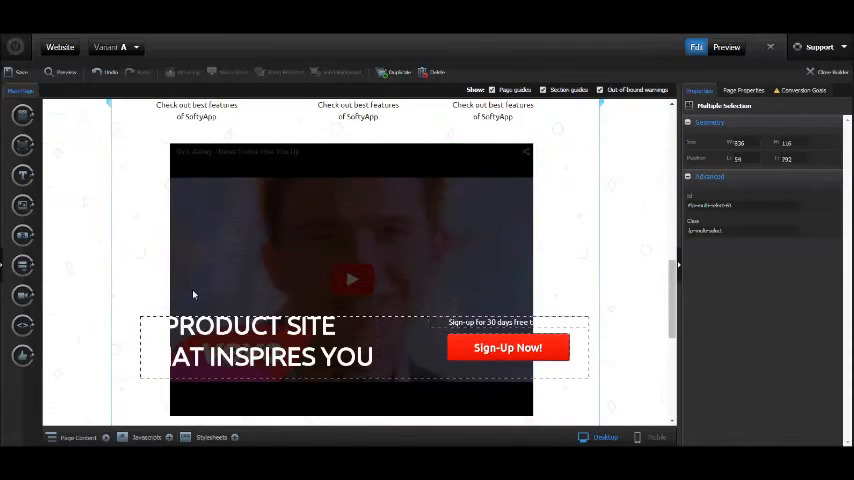
scroll("down", 3)
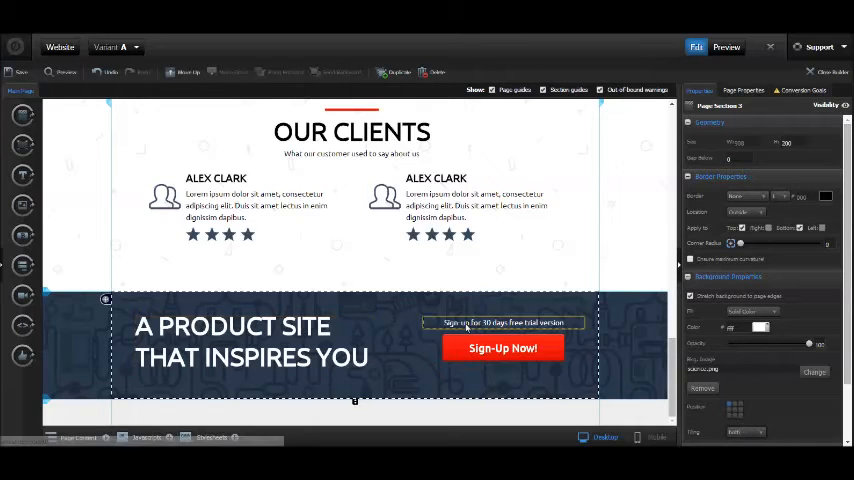
left_click(250, 340)
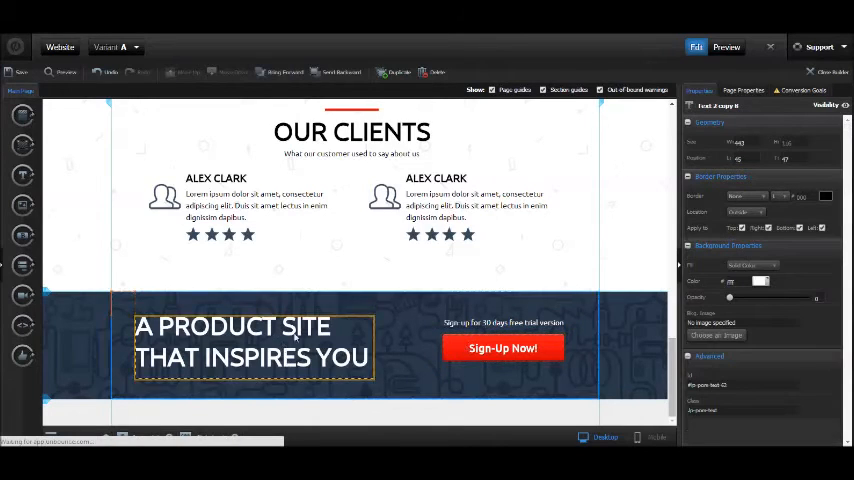
- Retype the footer headline as TRUSTED BY 5430 CLIENTS
double_click(250, 336)
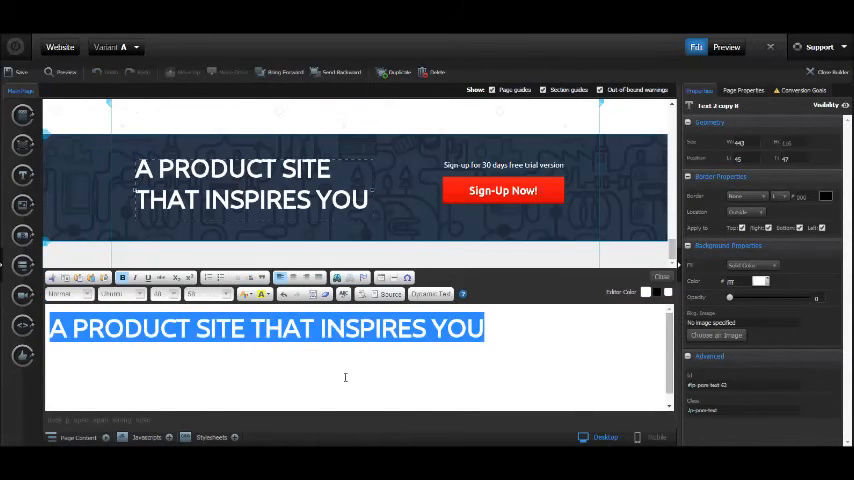
type("TRUSTED BY 5")
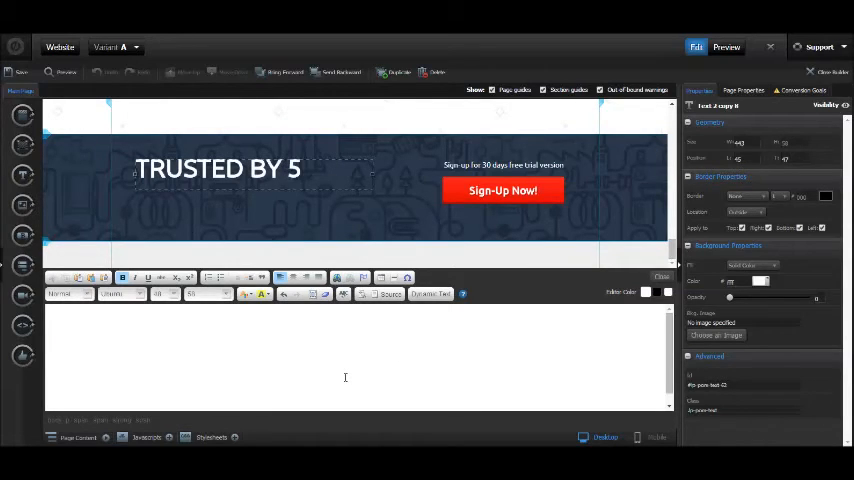
type("430")
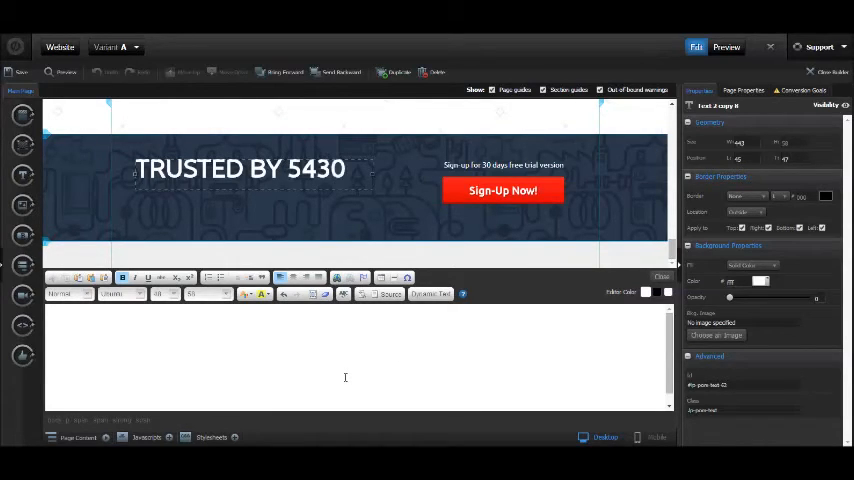
type("clie")
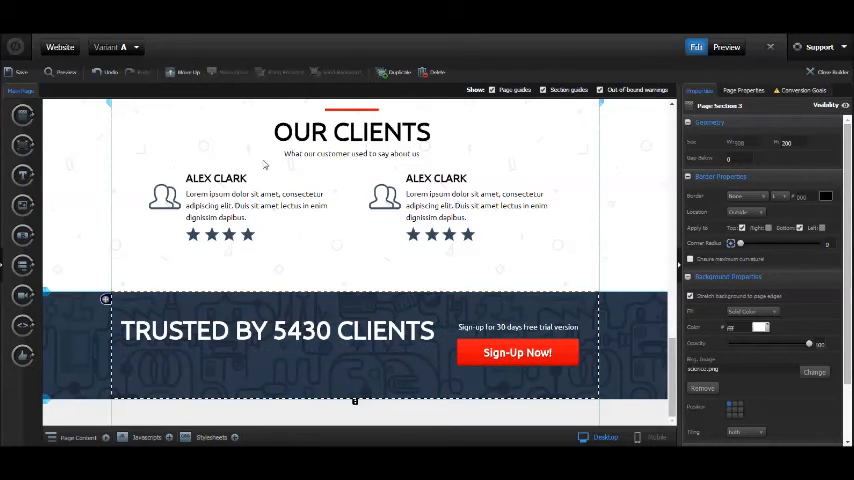
- Paste the testimonial lorem ipsum paragraph below the footer headline, save, and start the preview
left_click(264, 204)
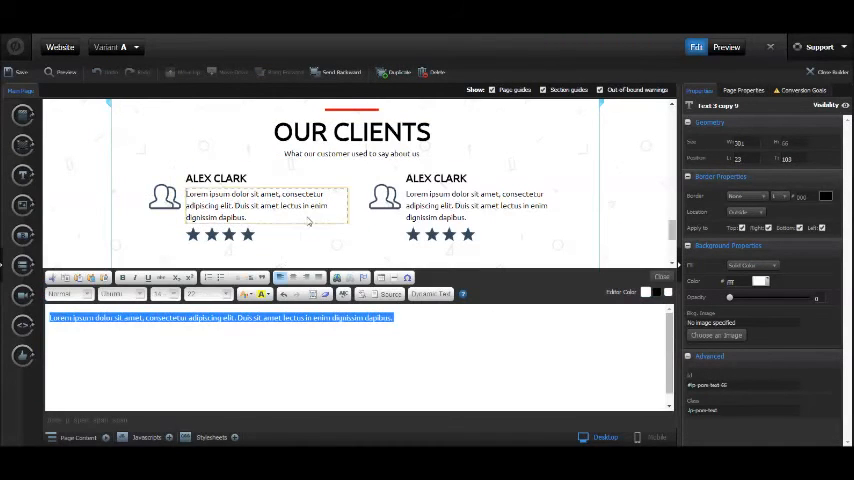
left_click(270, 292)
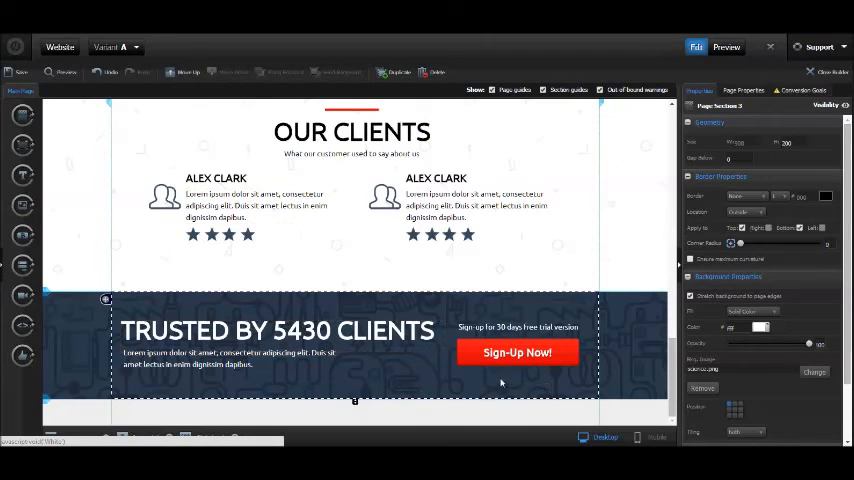
left_click(352, 132)
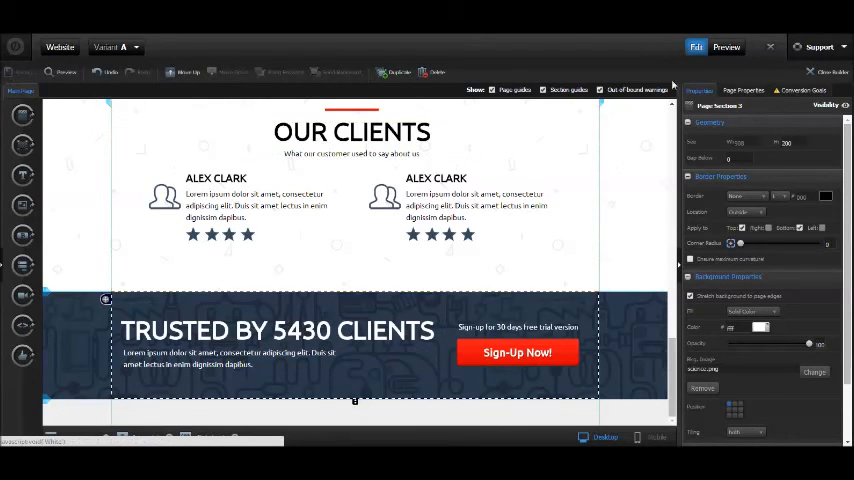
left_click(726, 46)
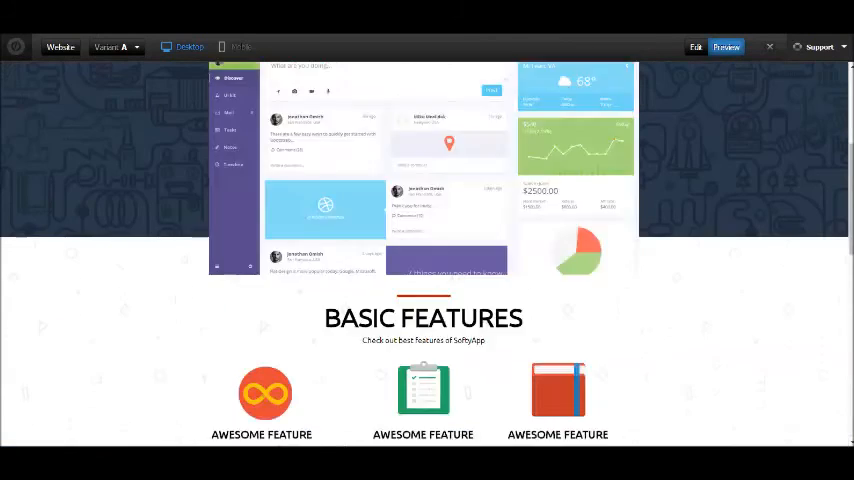
- Scroll the preview from the top down to the footer call-to-action, then leave the preview
scroll("up", 3)
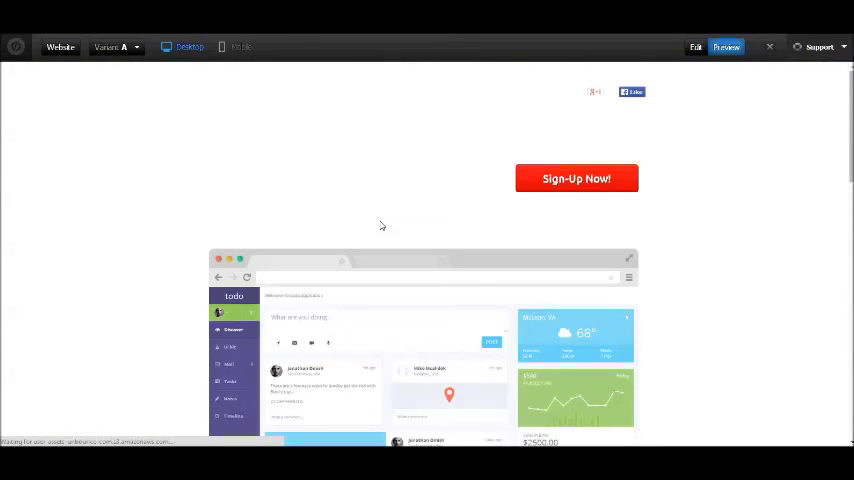
scroll("down", 3)
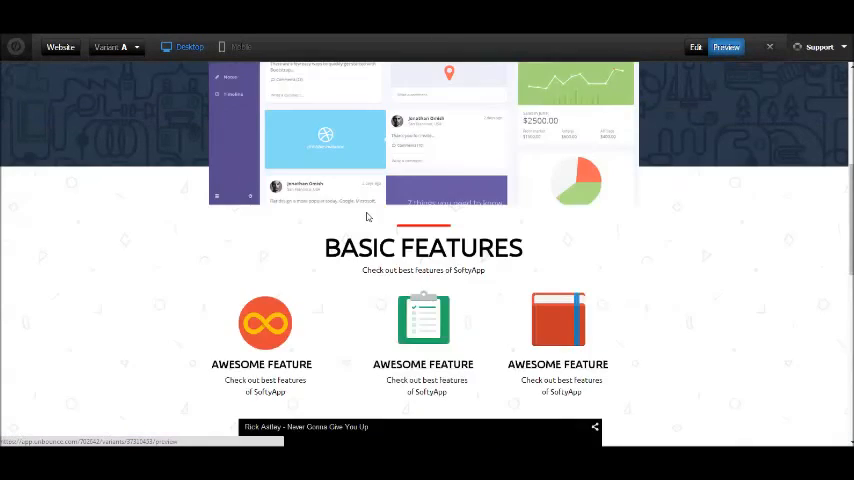
scroll("down", 3)
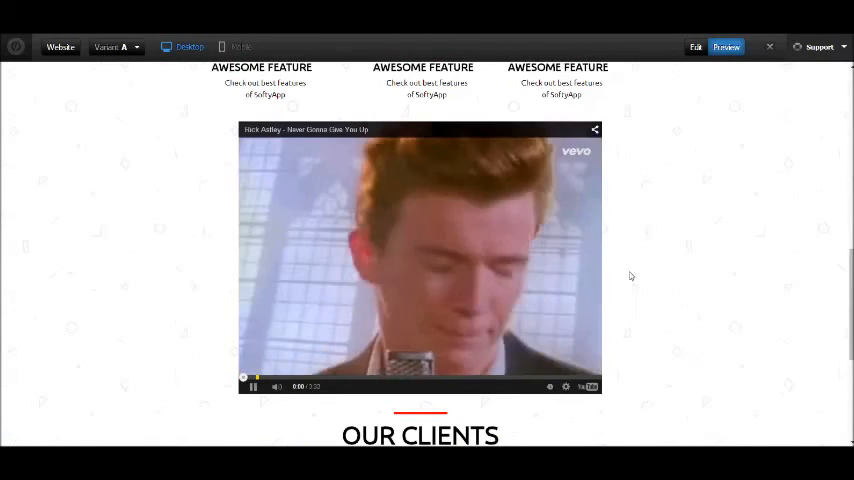
scroll("down", 3)
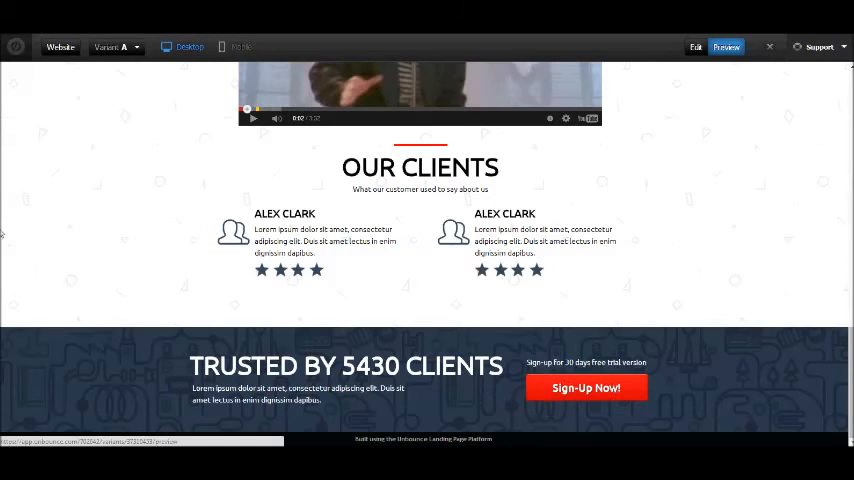
left_click(694, 46)
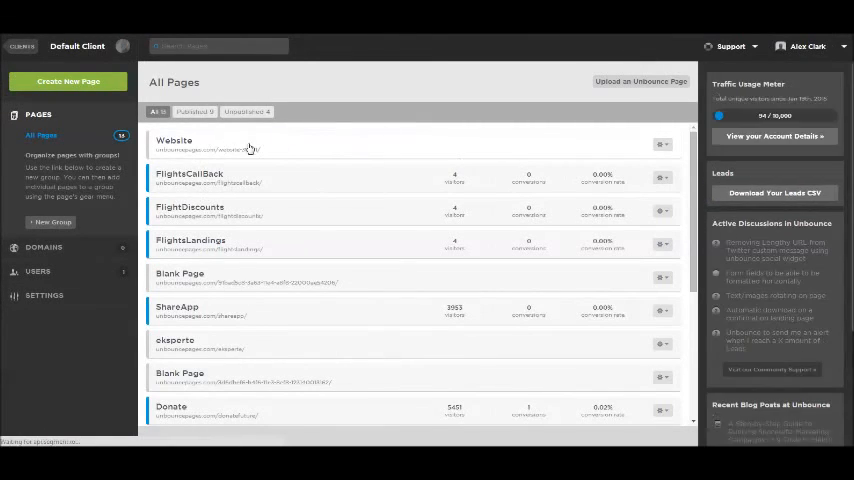
- Open the Website page overview from All Pages and publish the page
left_click(660, 144)
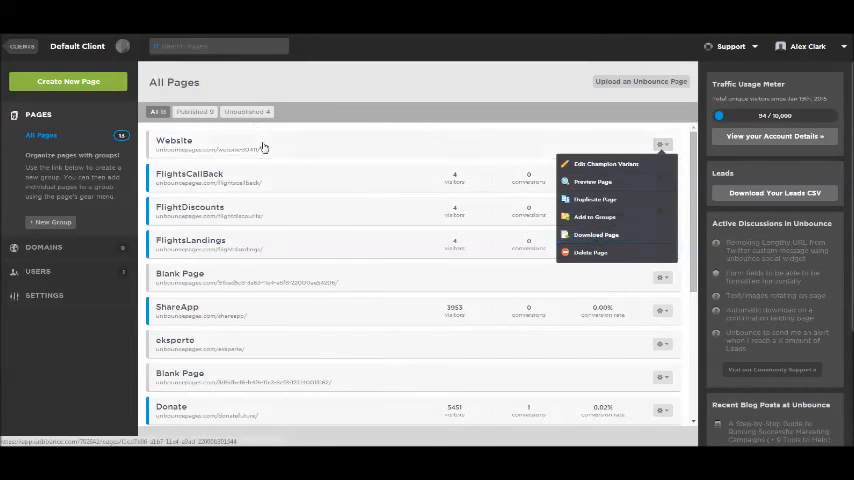
left_click(662, 144)
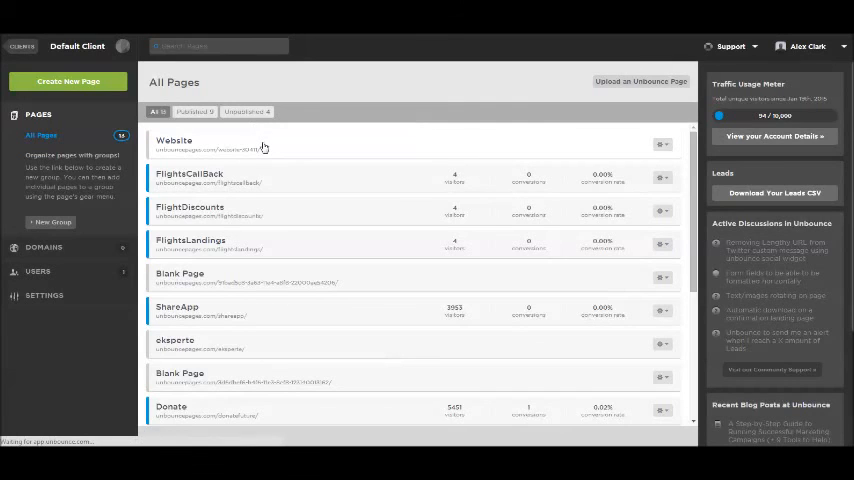
left_click(176, 140)
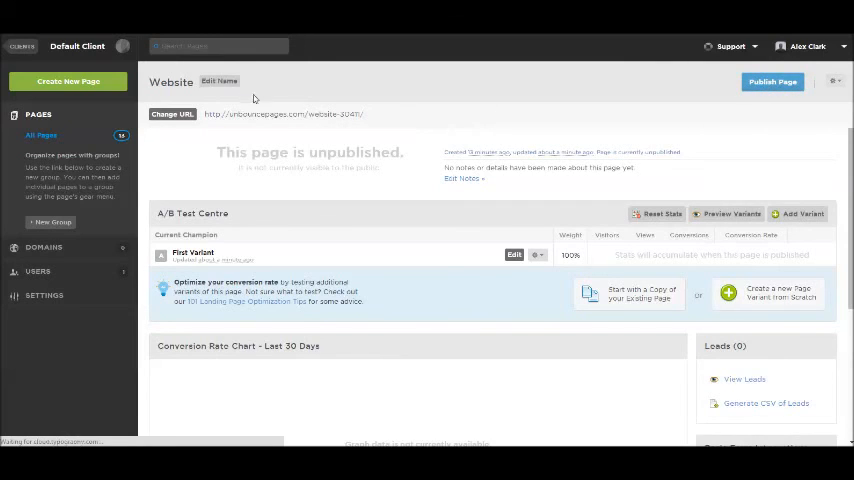
left_click(772, 80)
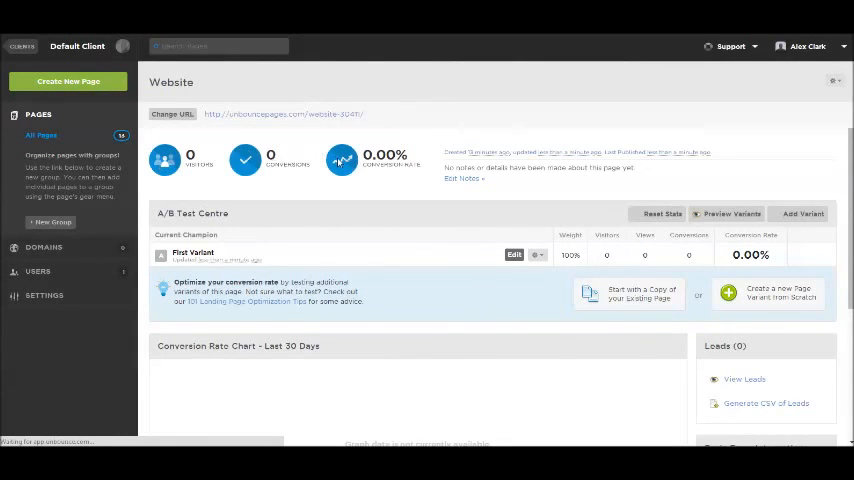
mouse_move(484, 238)
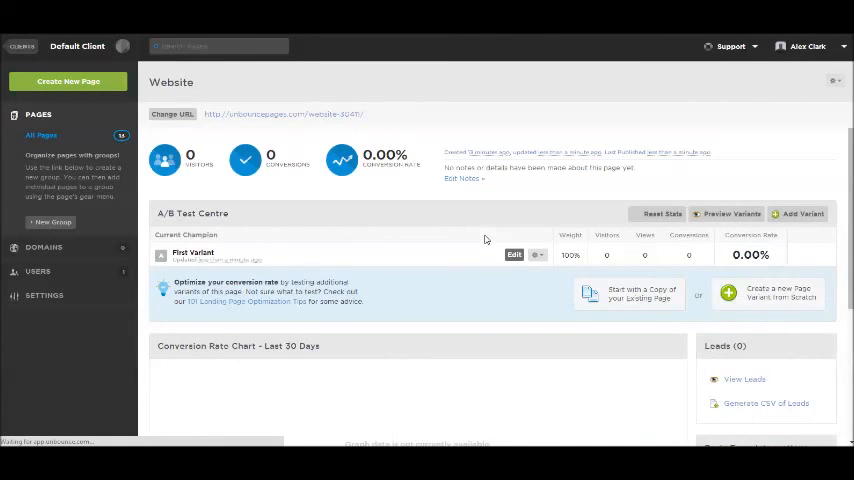